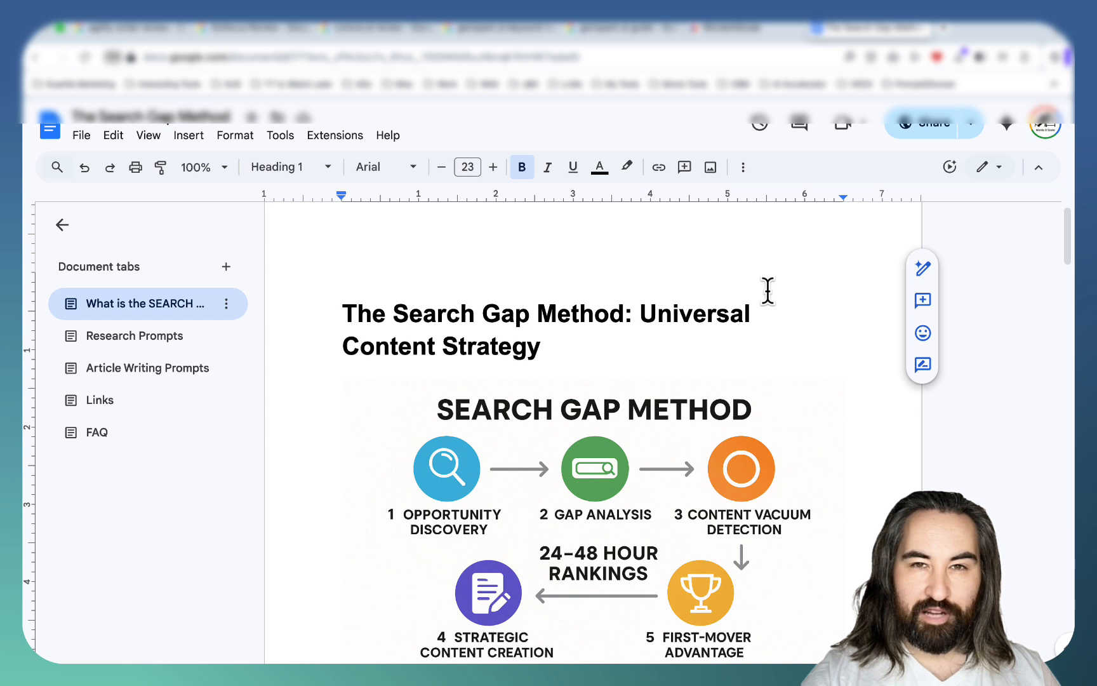
View the 'Rapid Rankings of my Students' testimonials slide in the browser.
click(343, 313)
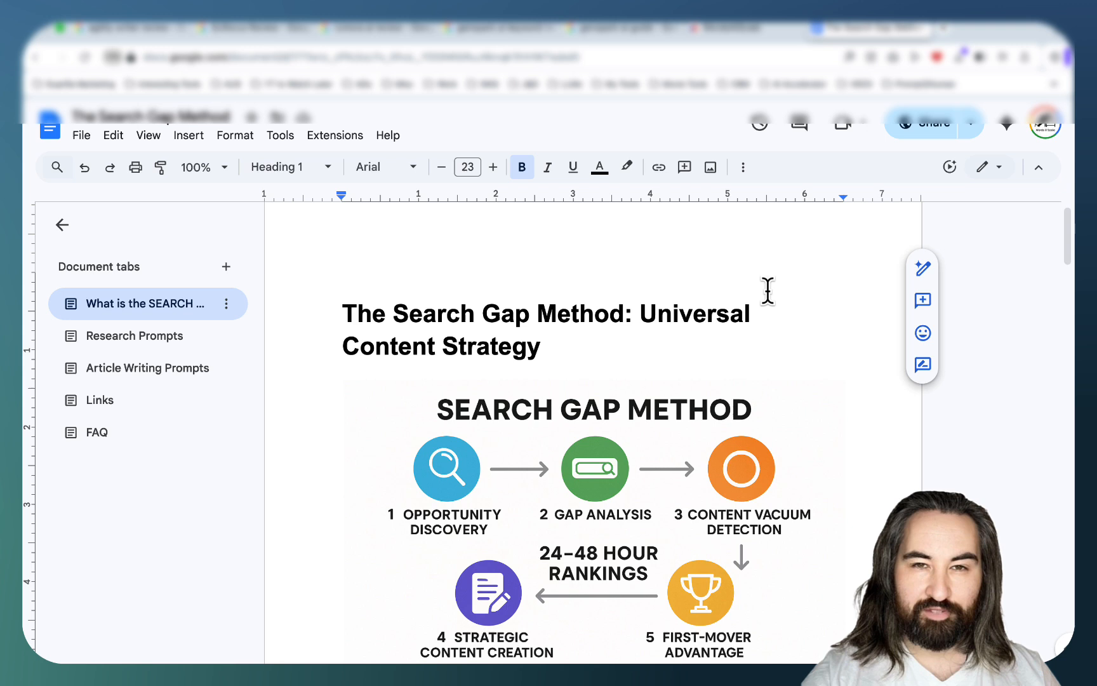
click(341, 329)
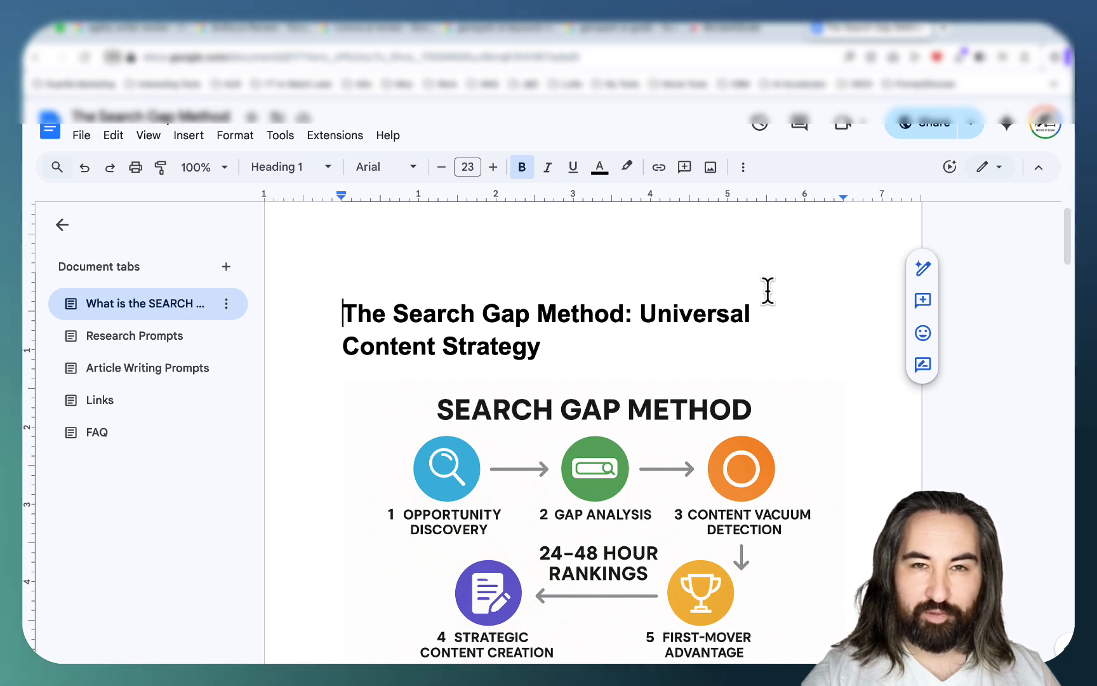
mouse_move(696, 250)
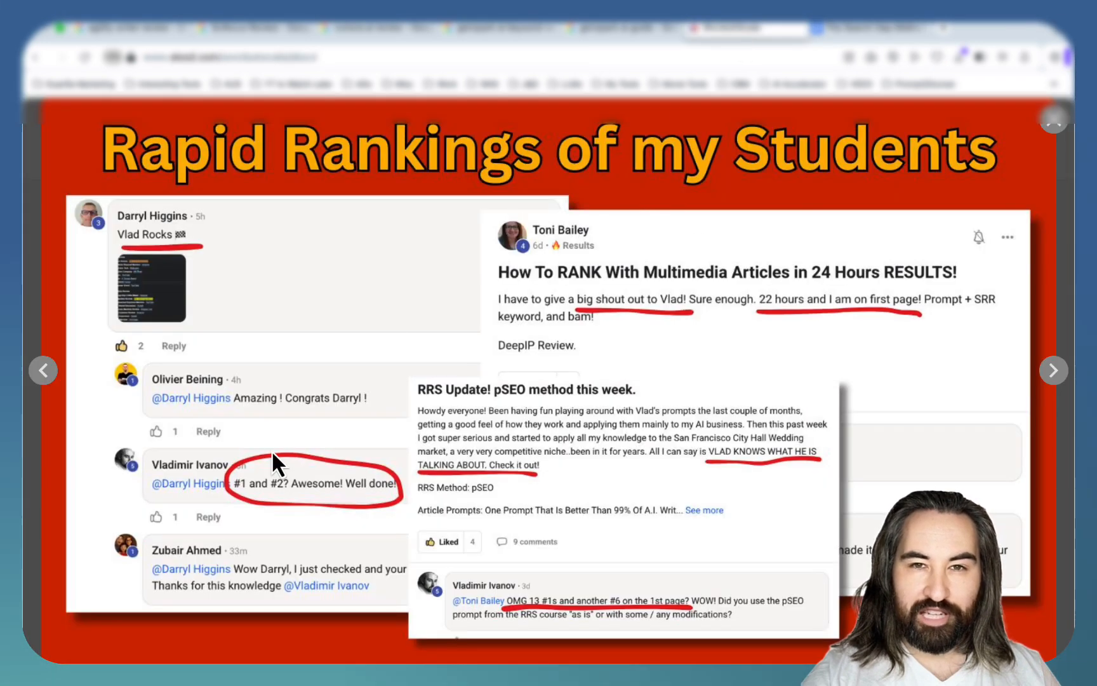
mouse_move(335, 522)
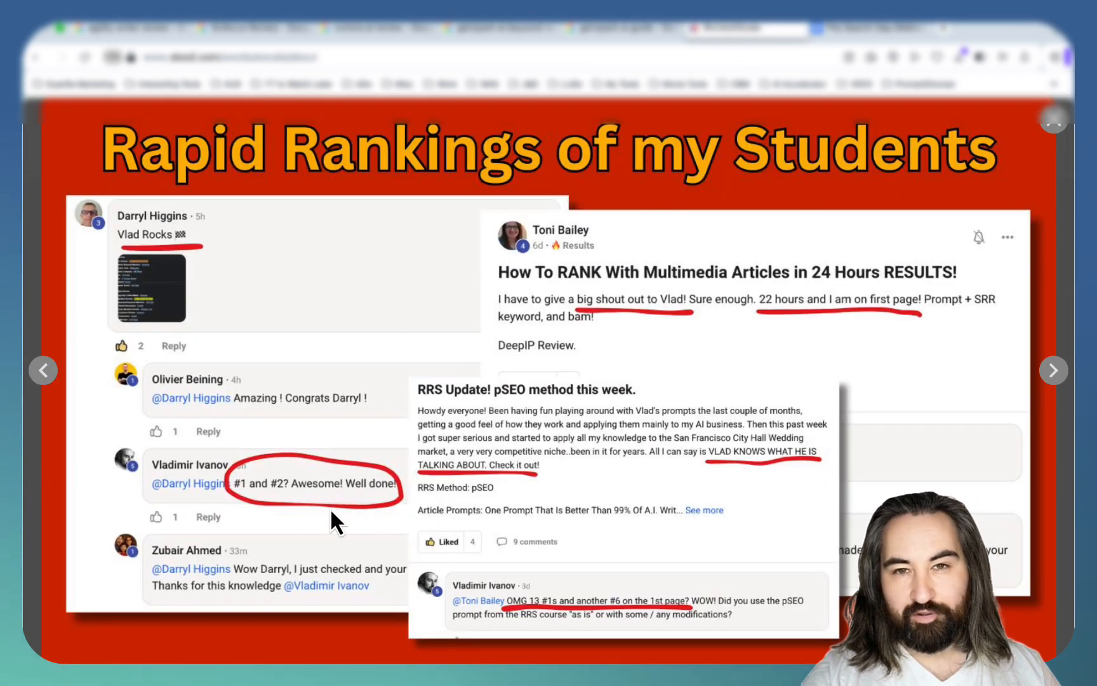
mouse_move(633, 364)
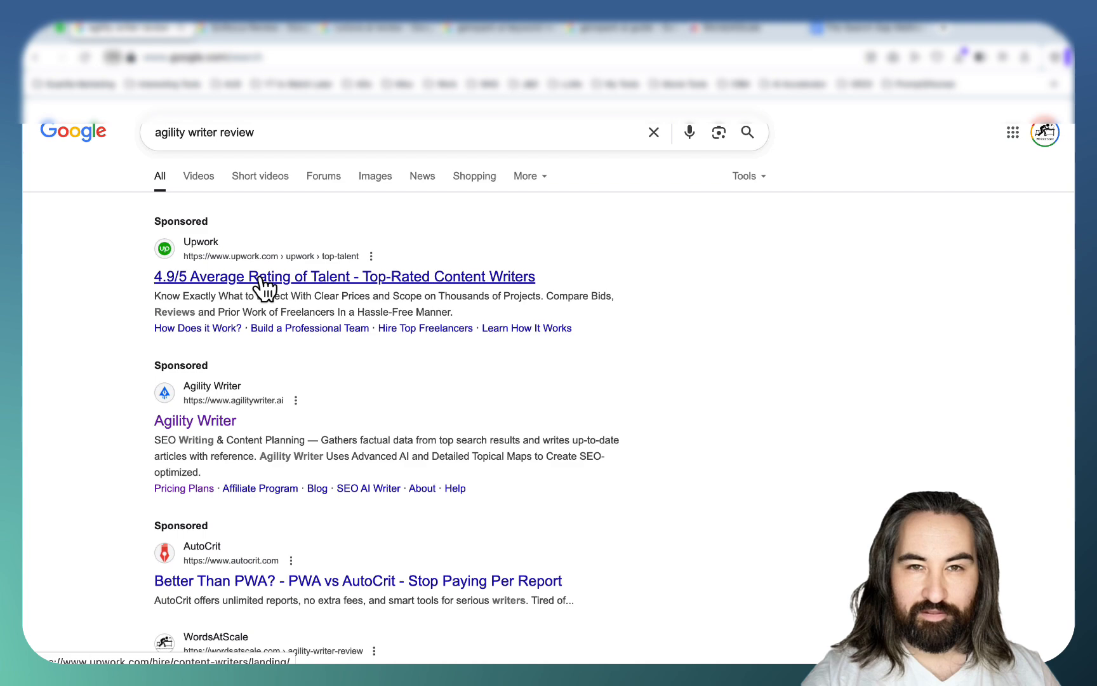
Scroll through the Google results for agility writer review, Scifocus Review, genspark ai keyword research and genspark ai guide.
scroll(down, 3)
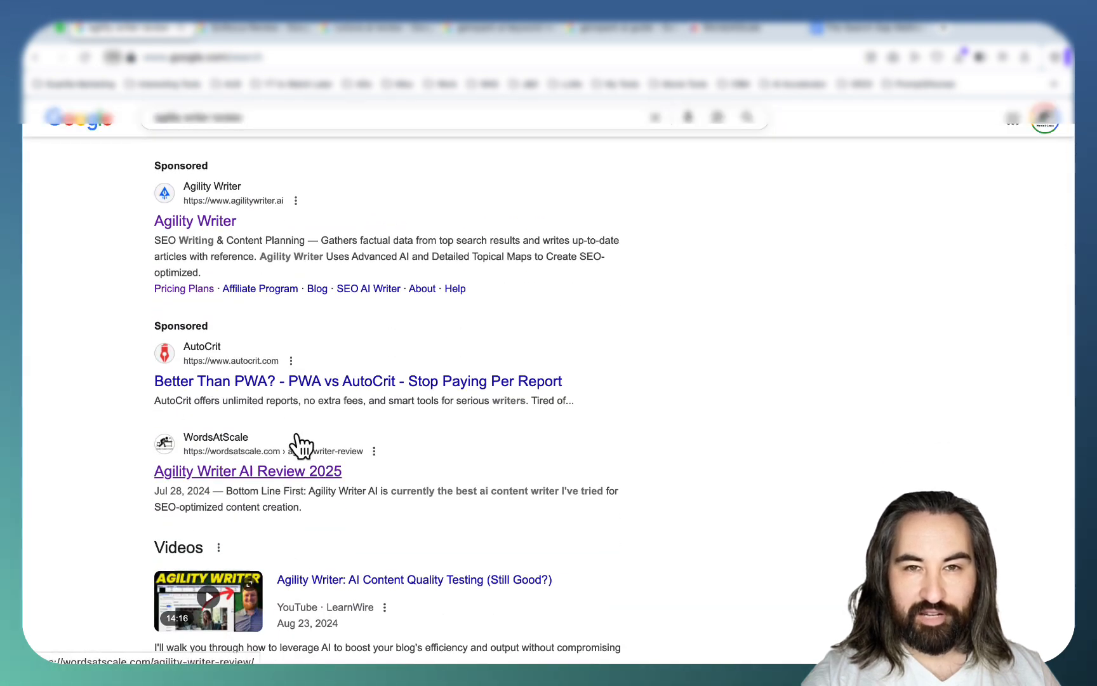
scroll(down, 3)
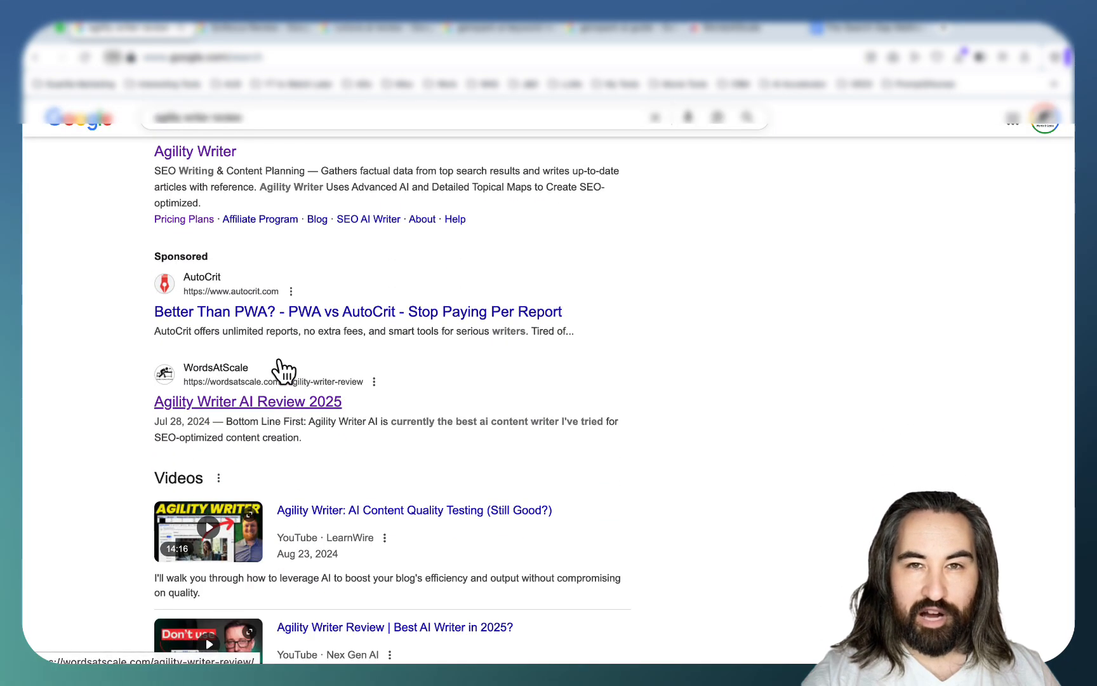
mouse_move(217, 398)
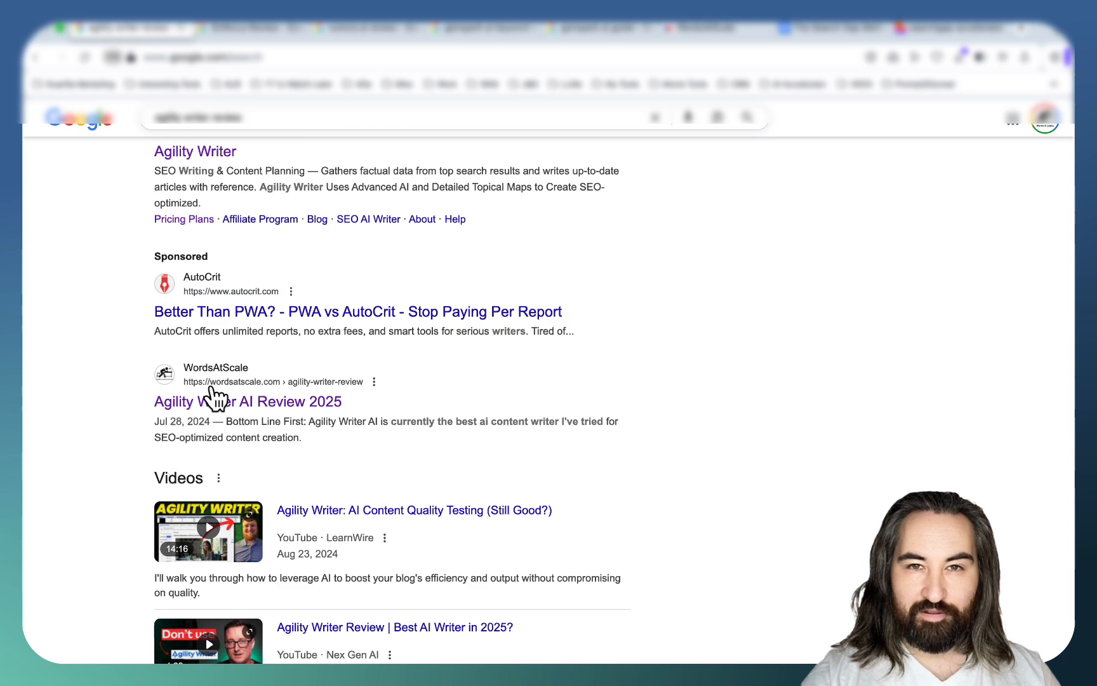
scroll(down, 3)
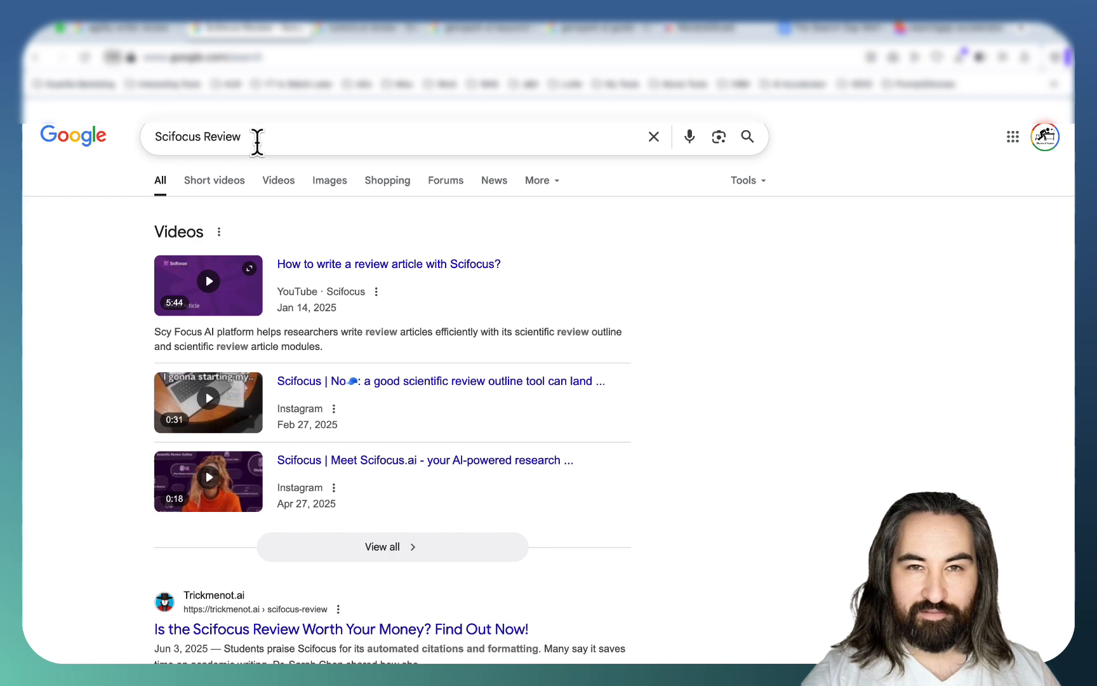
scroll(down, 3)
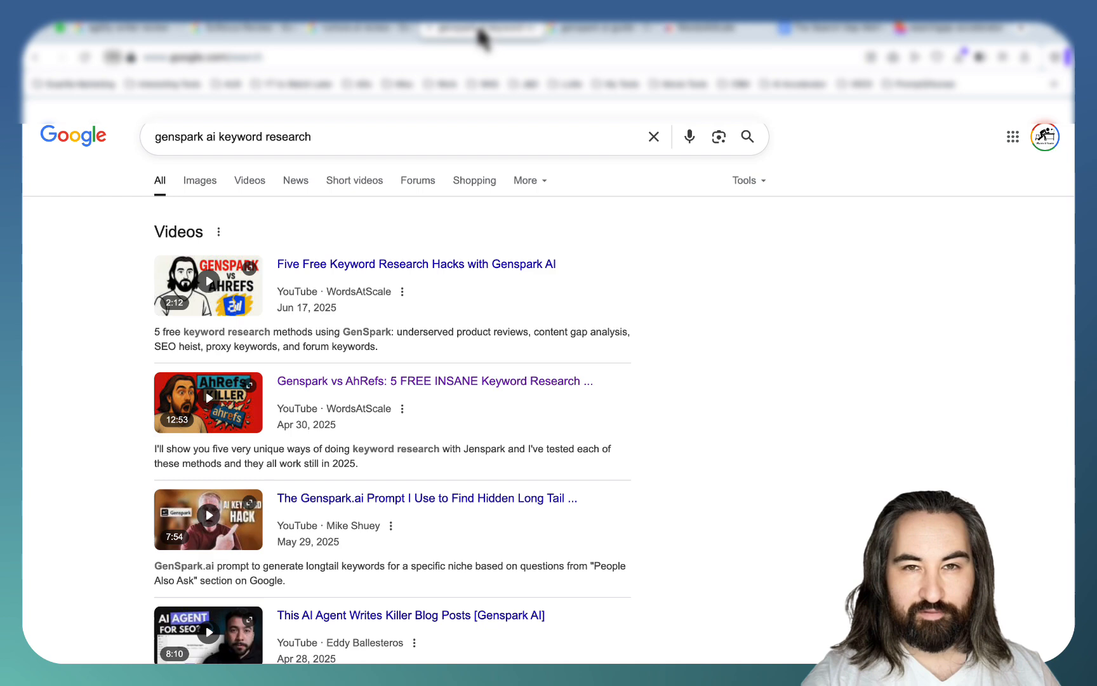
mouse_move(494, 214)
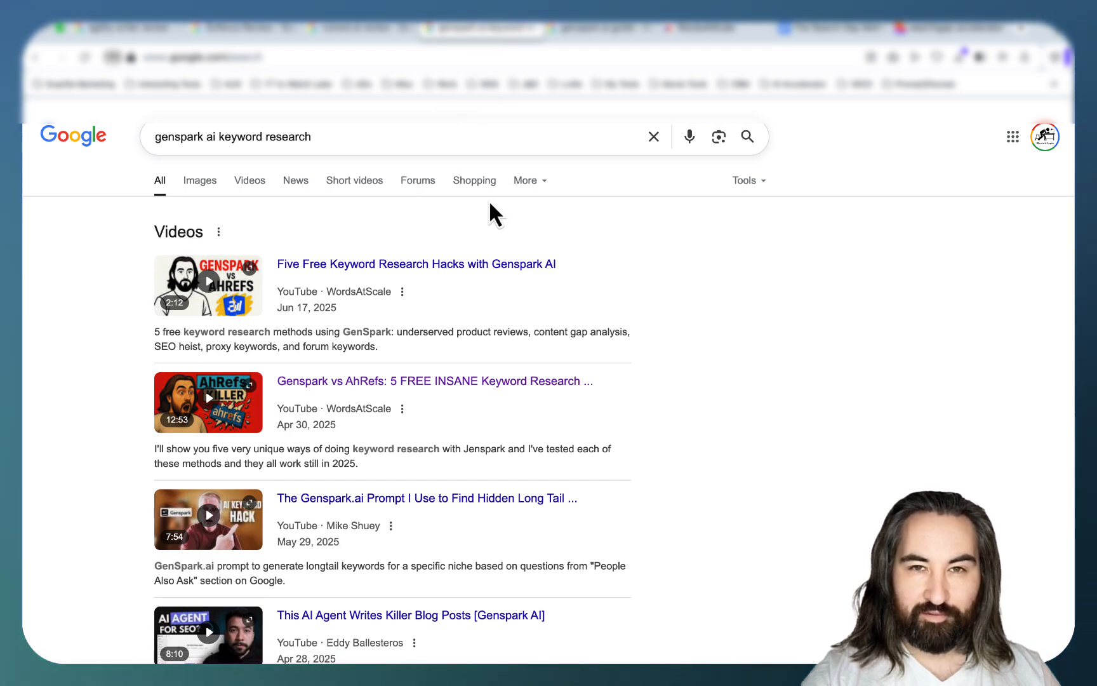
mouse_move(417, 181)
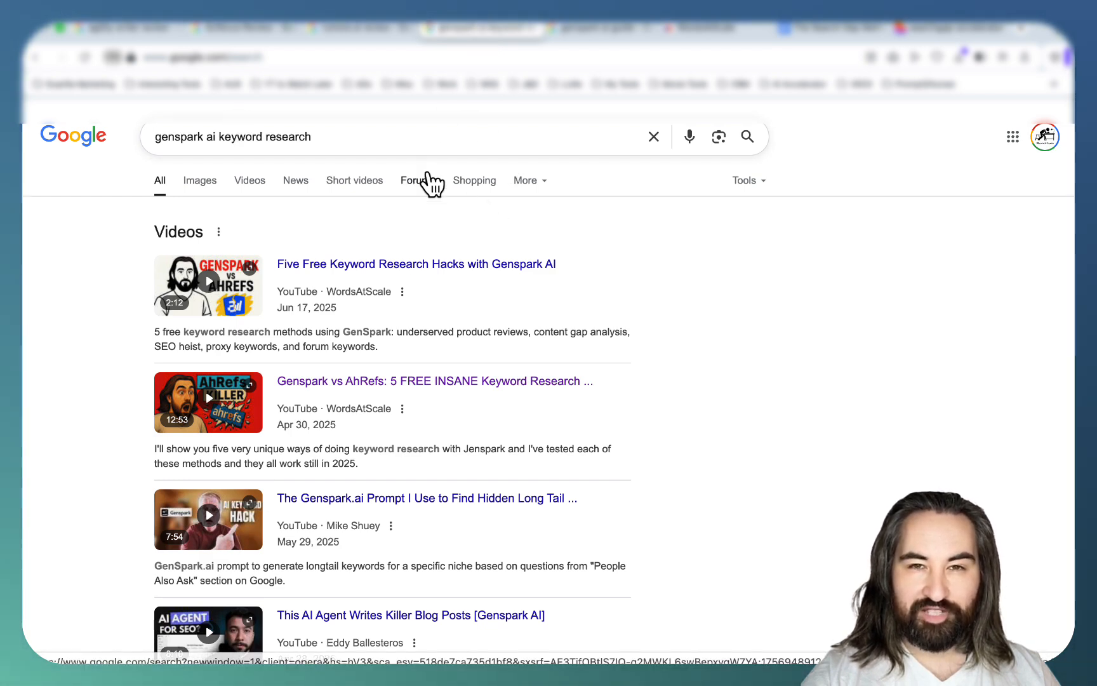
scroll(down, 3)
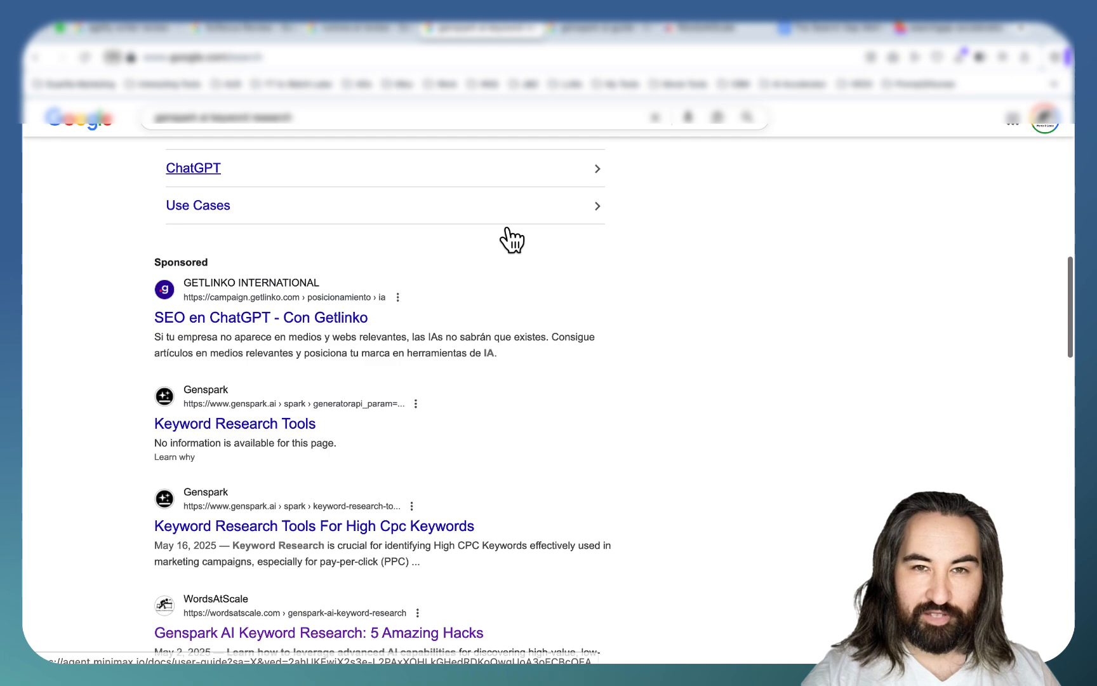
scroll(down, 3)
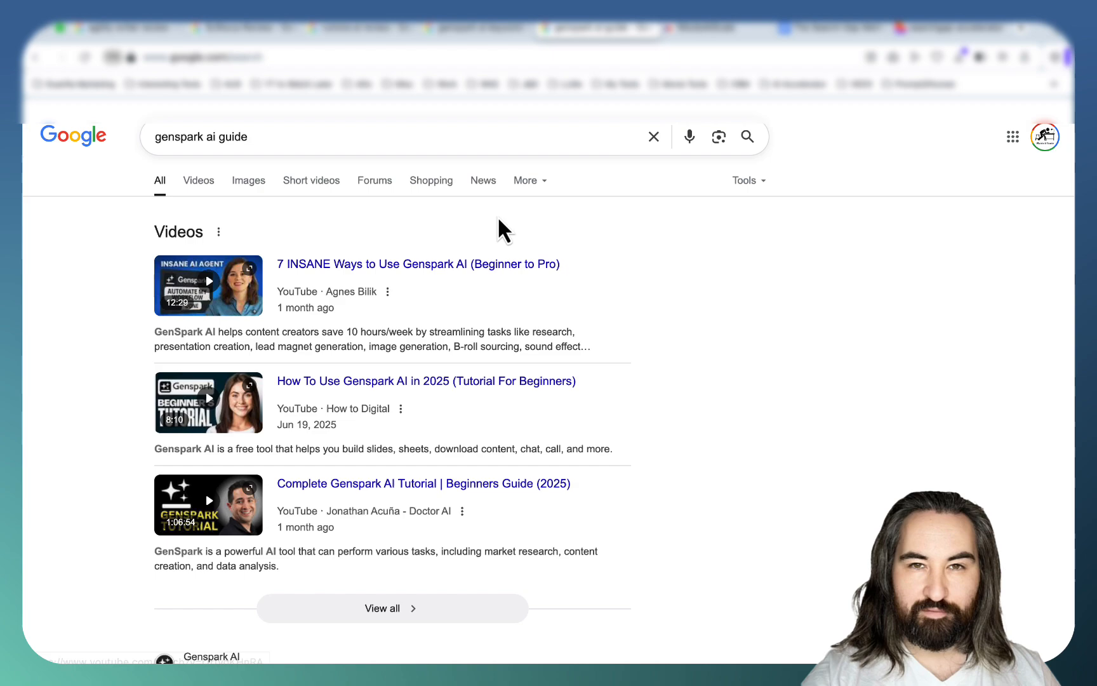
scroll(down, 3)
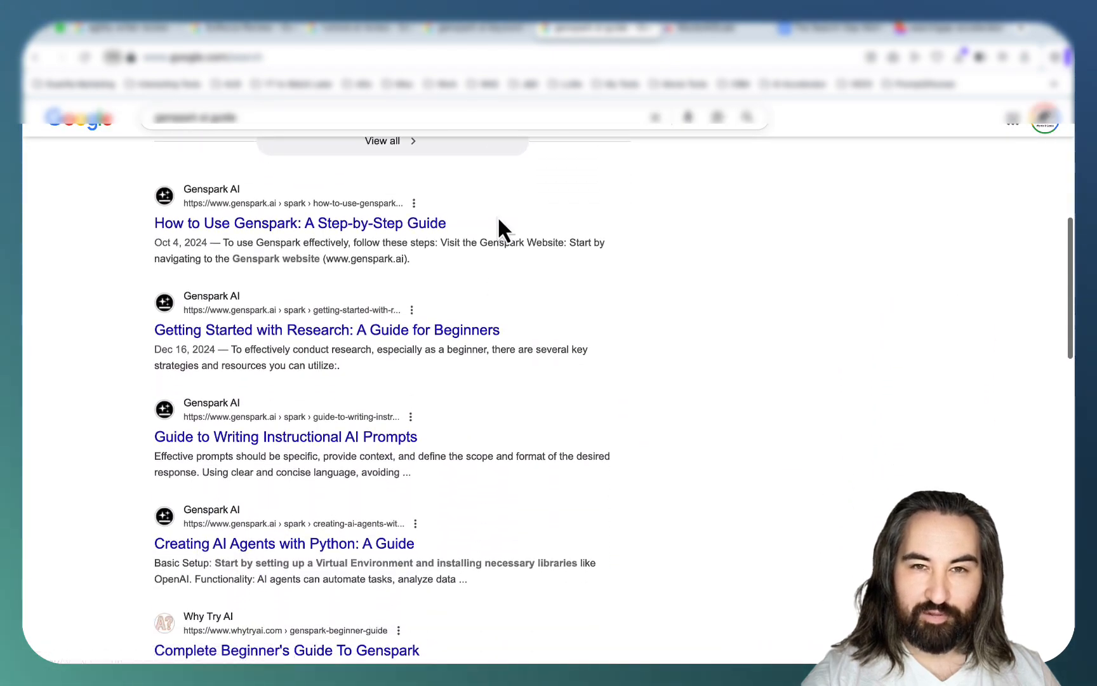
scroll(down, 3)
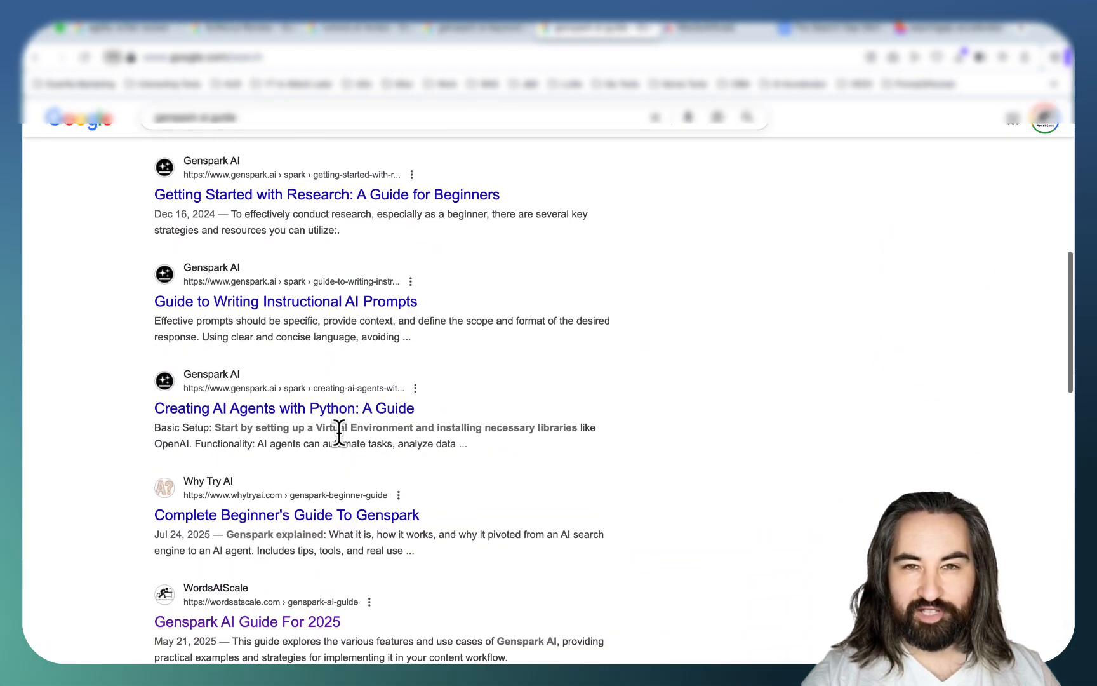
scroll(down, 3)
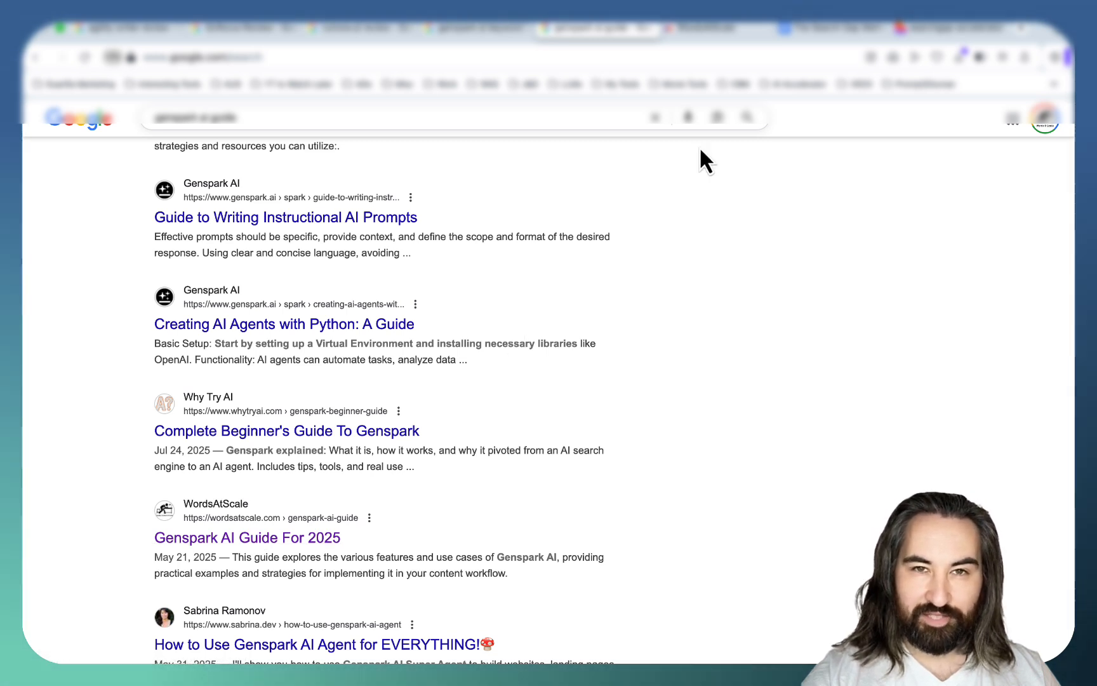
mouse_move(844, 148)
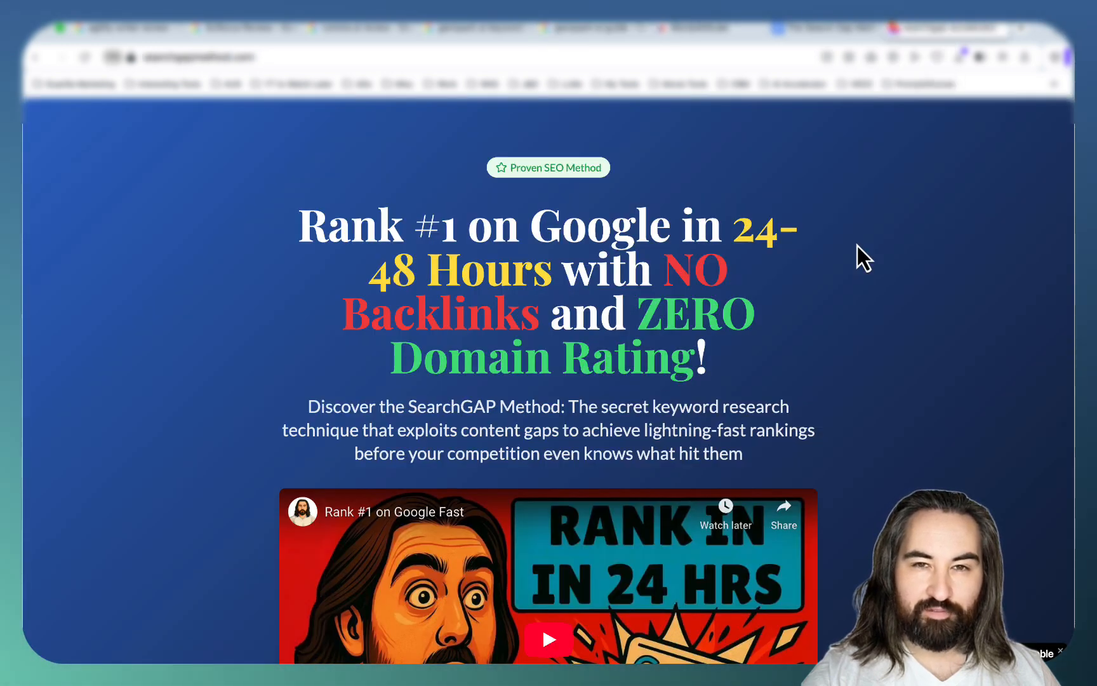
mouse_move(504, 108)
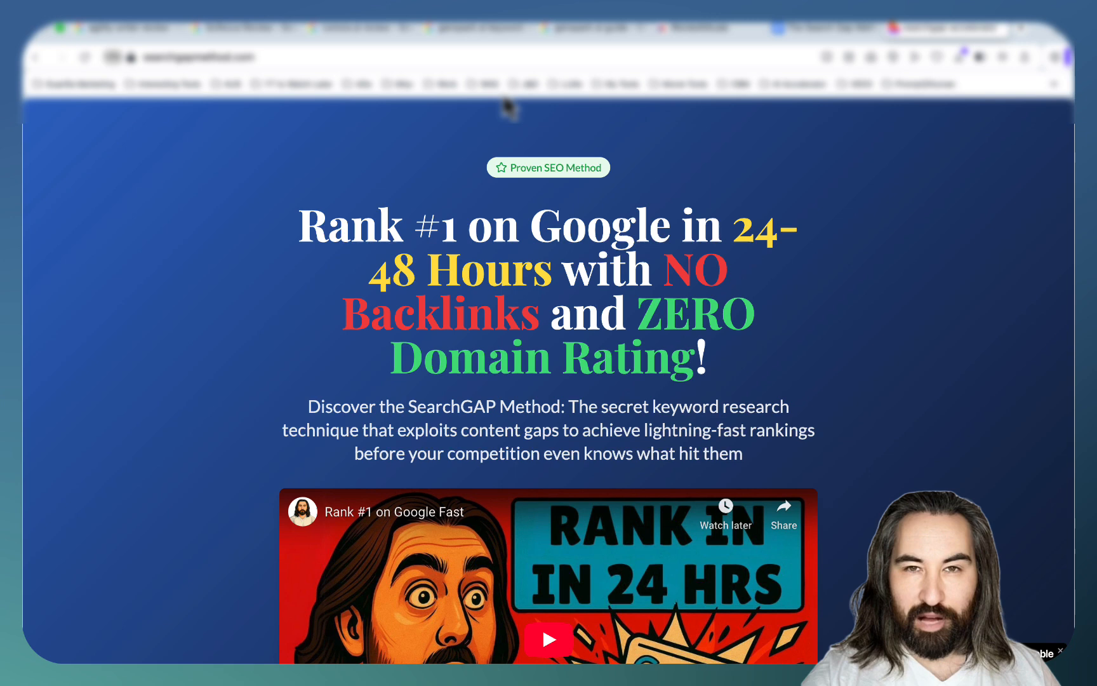
mouse_move(833, 325)
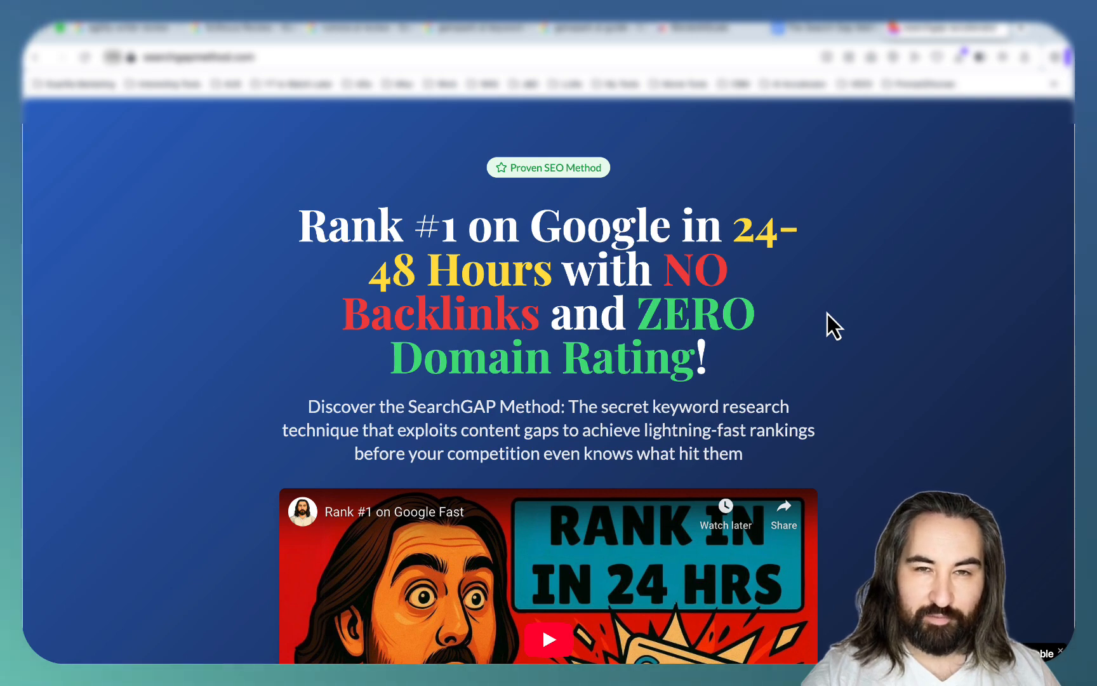
Scroll the searchgapmethod.com sales page past the 'Rank #1 on Google in 24-48 Hours' headline and video.
scroll(down, 3)
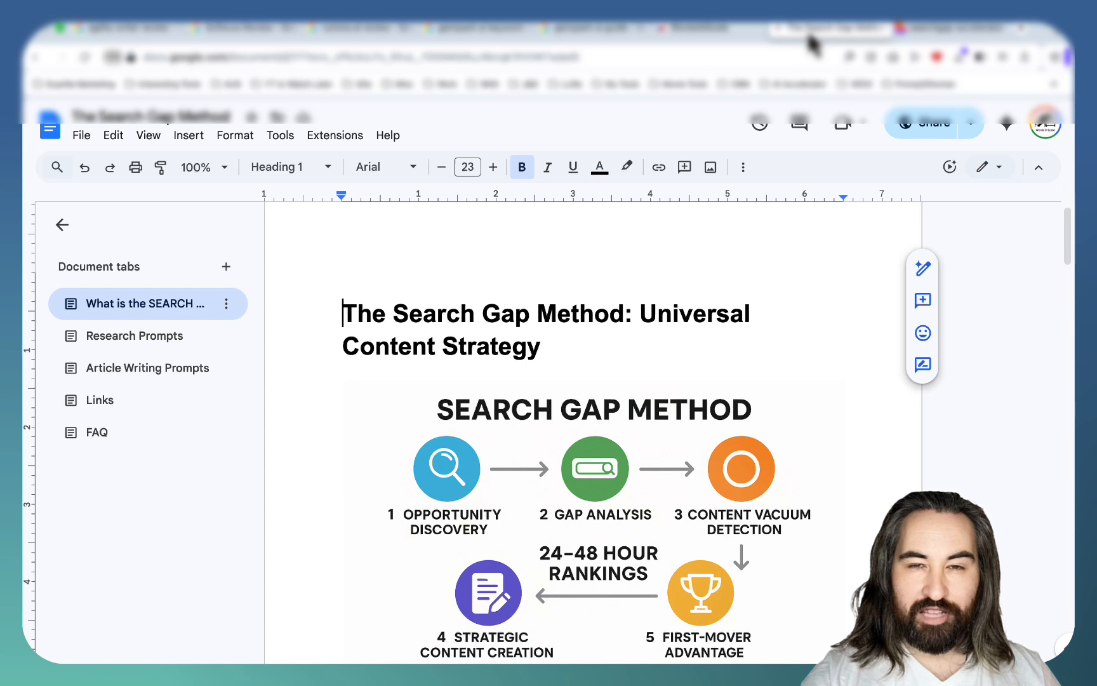
Scroll The Search Gap Method document's first tab past the process diagram.
scroll(down, 3)
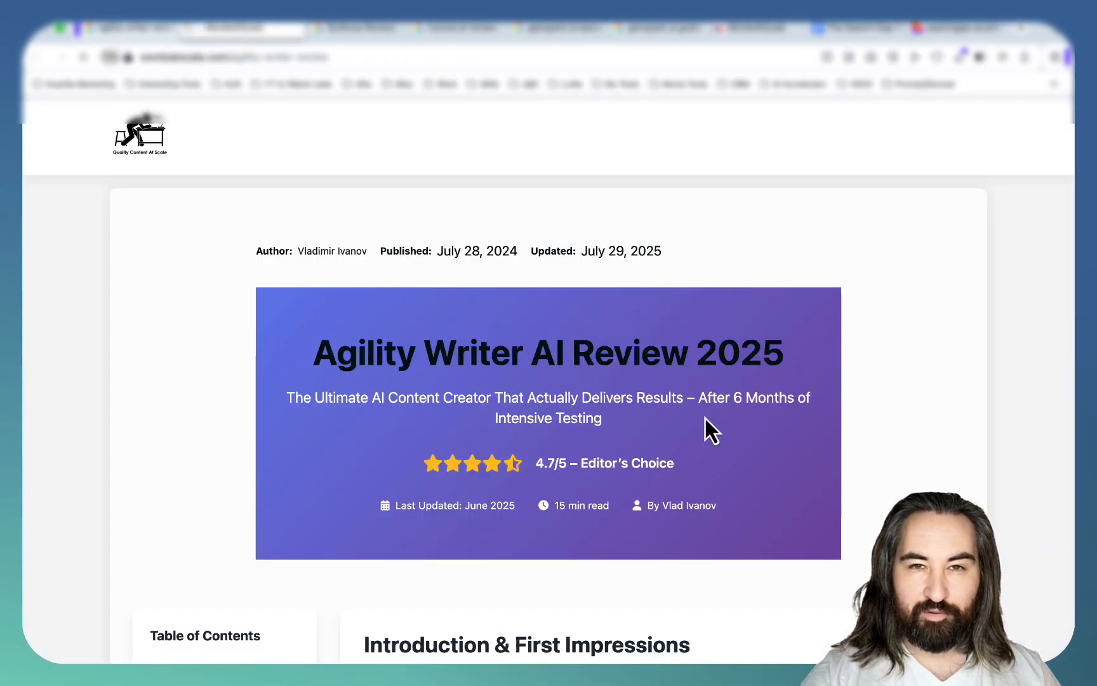
Scroll the Agility Writer review through detection results, pros and cons and verdict, then back up.
scroll(down, 3)
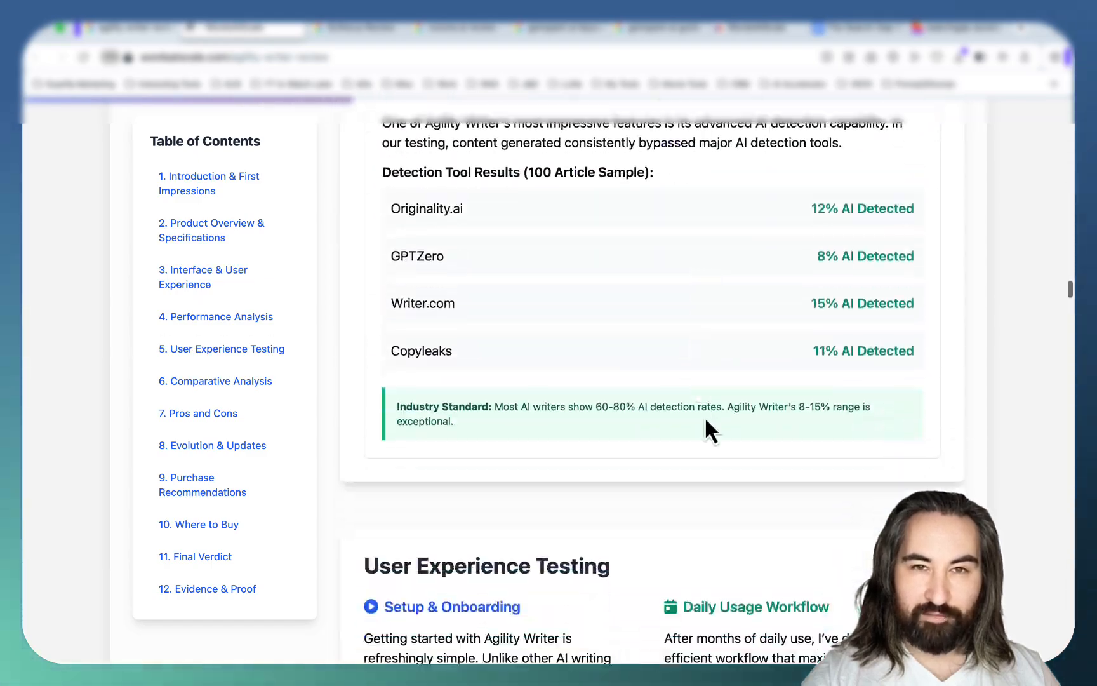
scroll(down, 3)
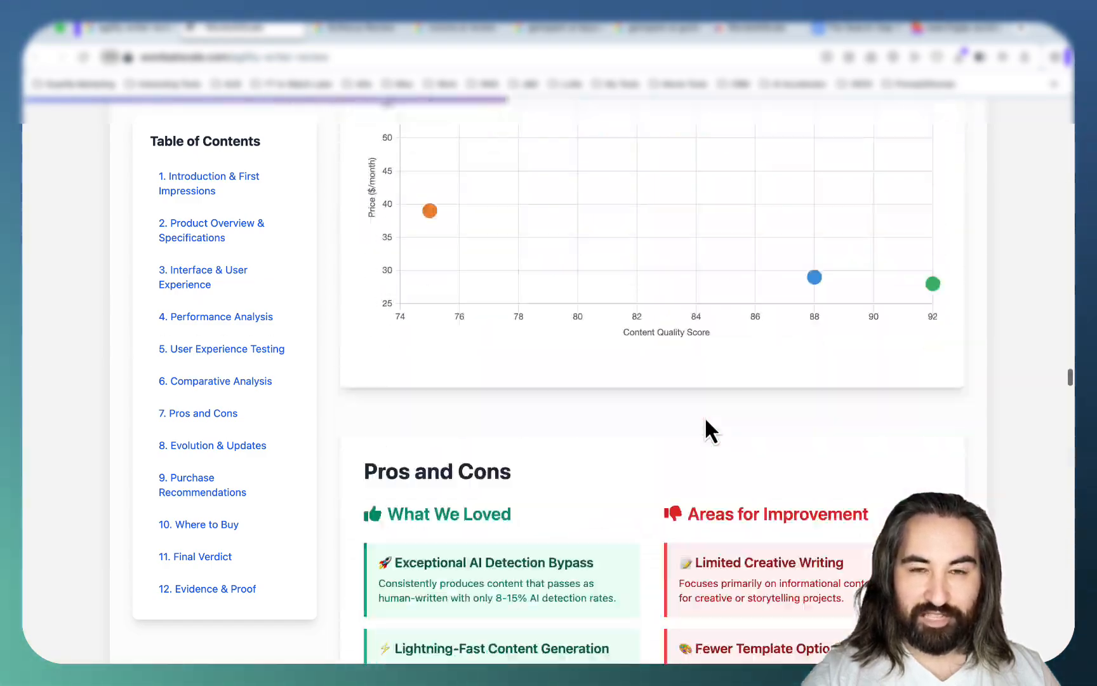
scroll(down, 3)
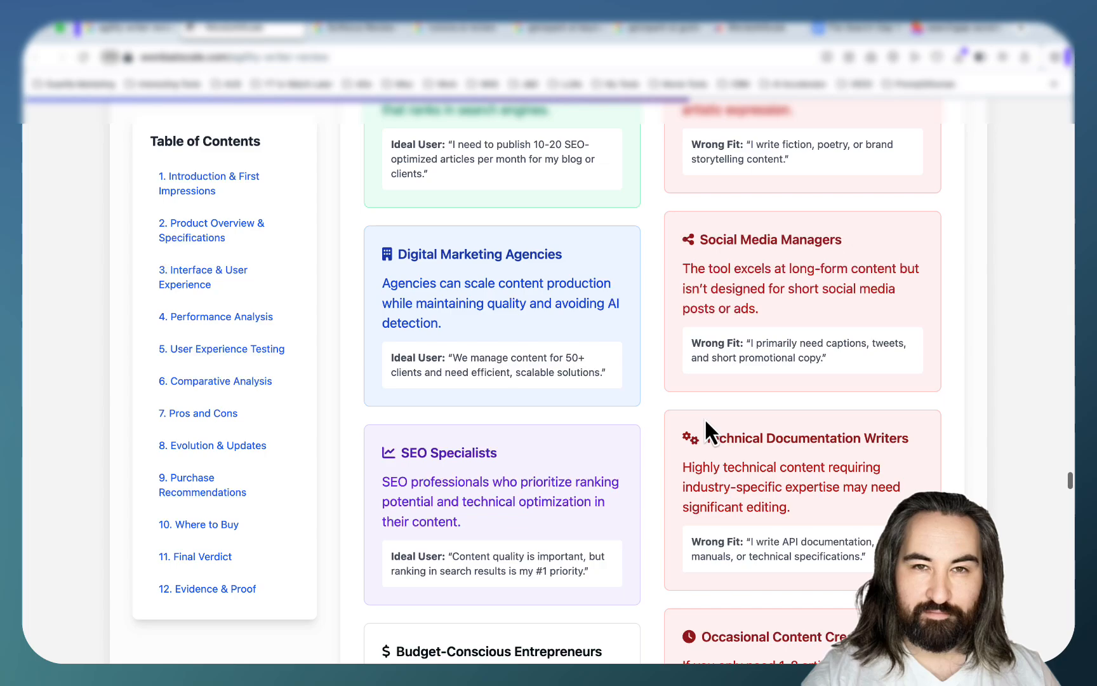
scroll(down, 3)
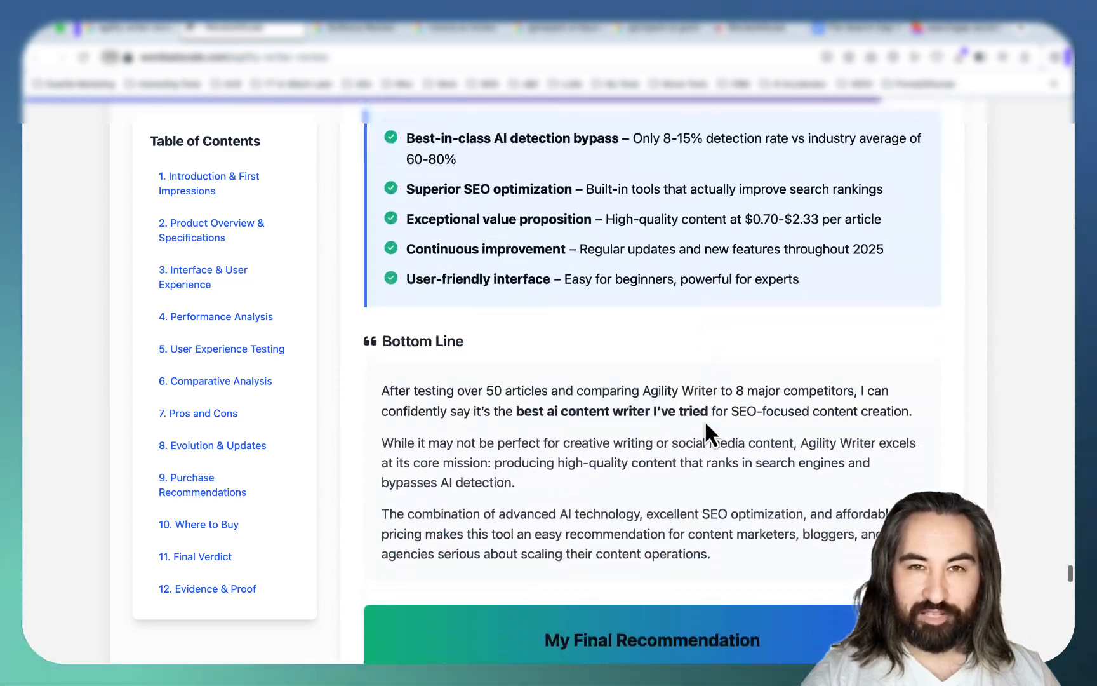
scroll(down, 3)
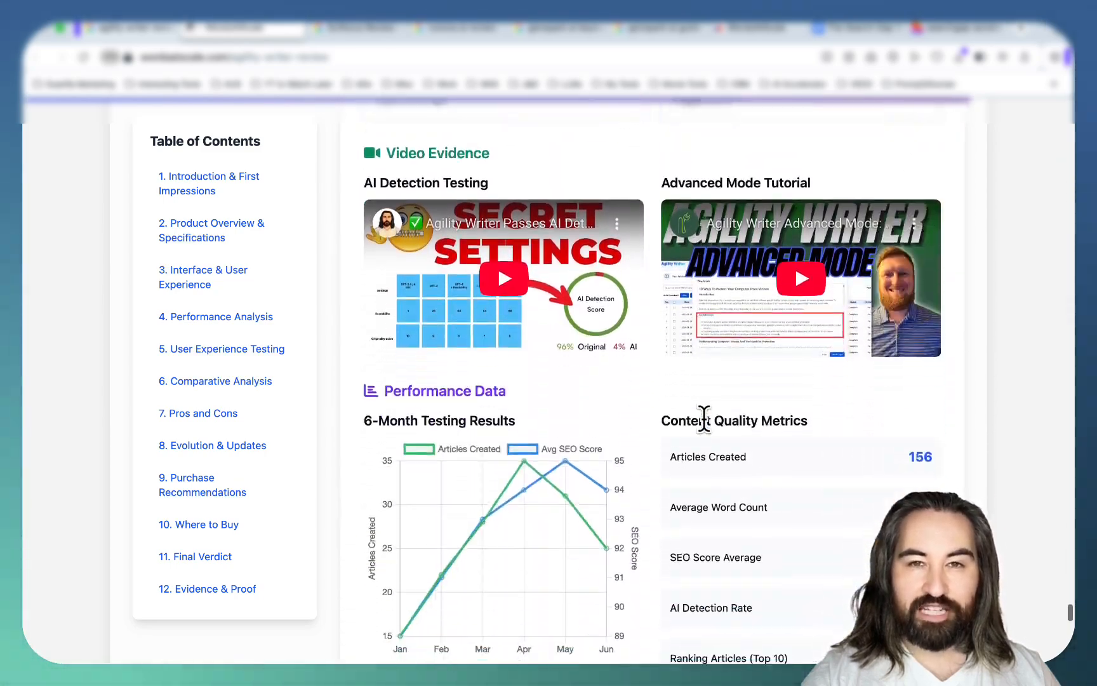
scroll(up, 3)
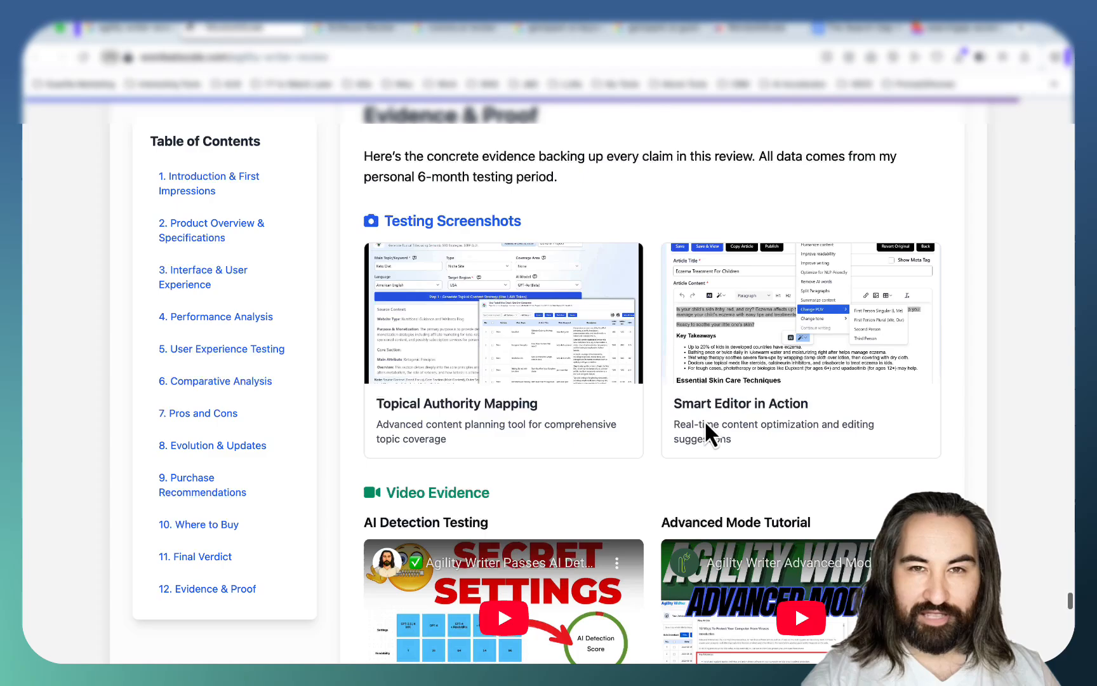
scroll(up, 3)
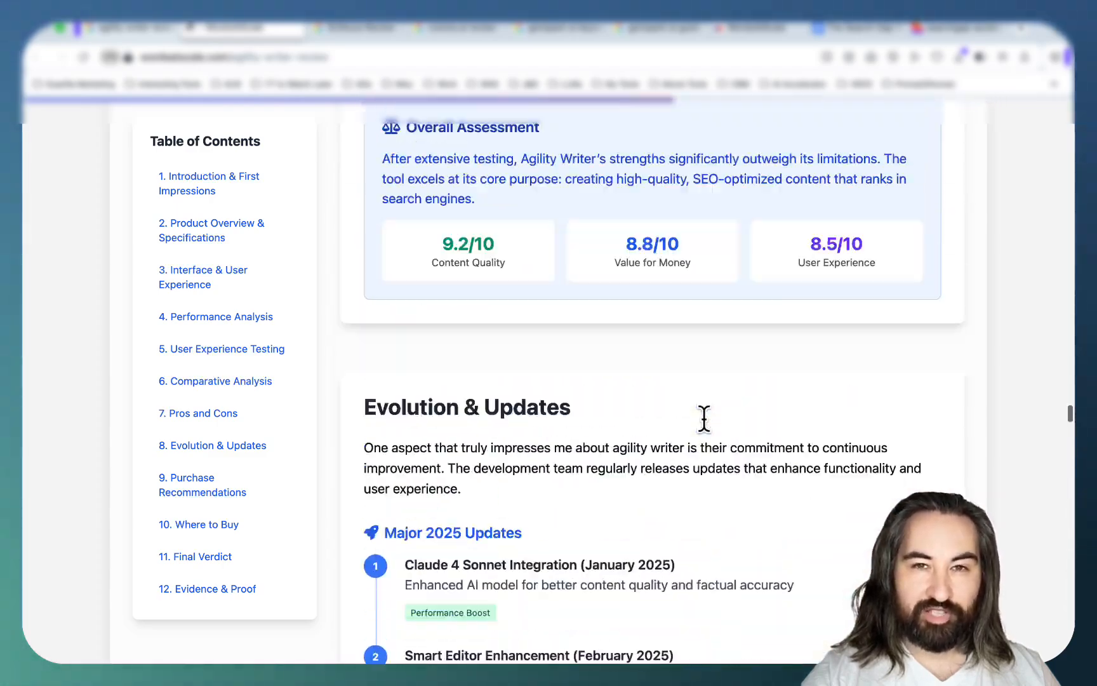
scroll(up, 3)
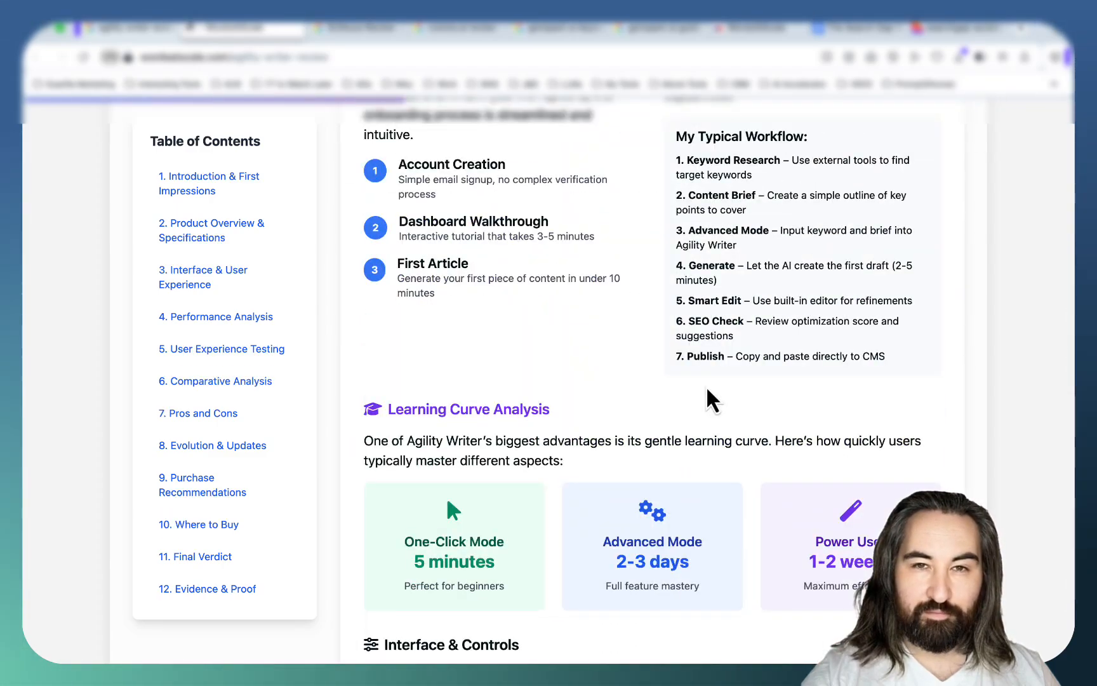
mouse_move(664, 471)
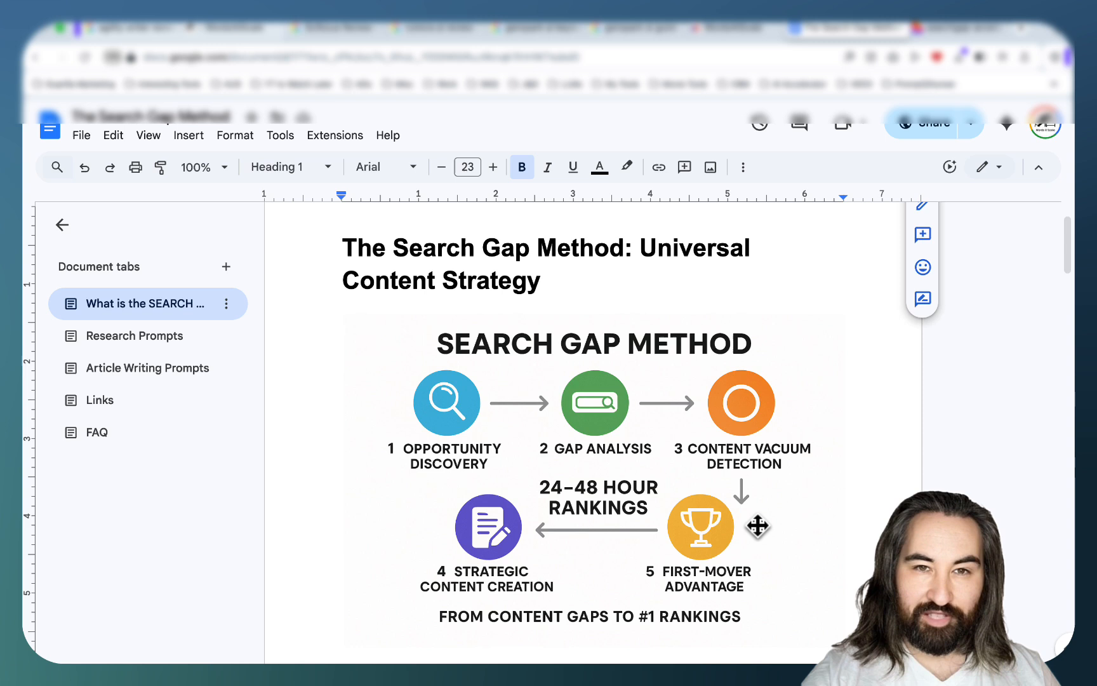
mouse_move(770, 545)
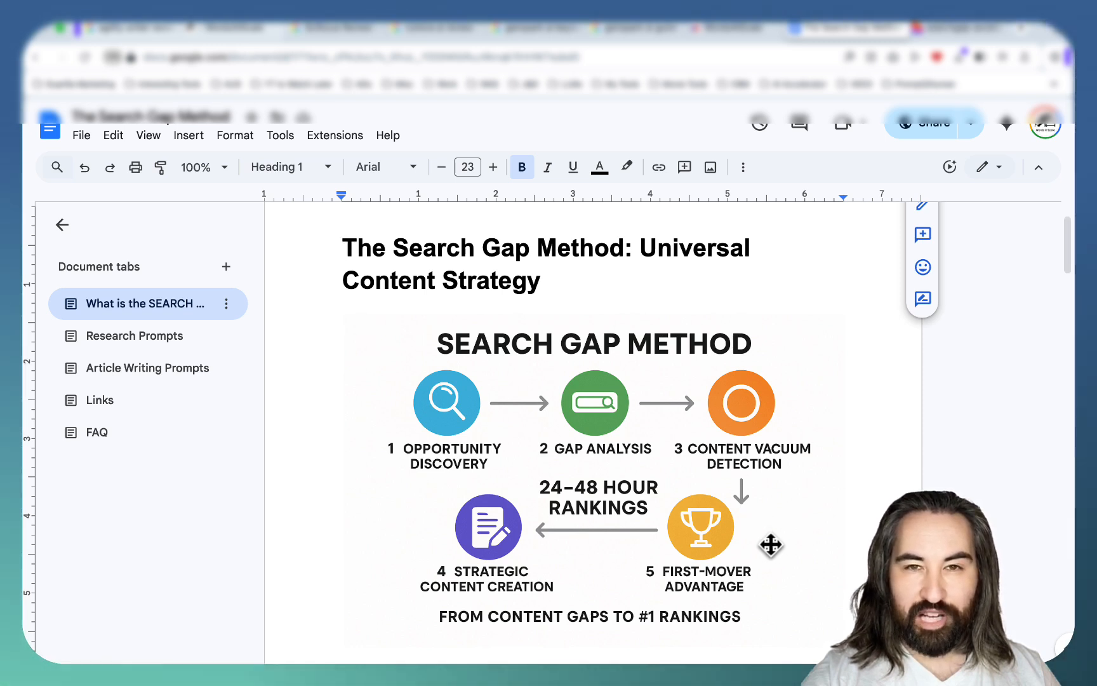
mouse_move(746, 498)
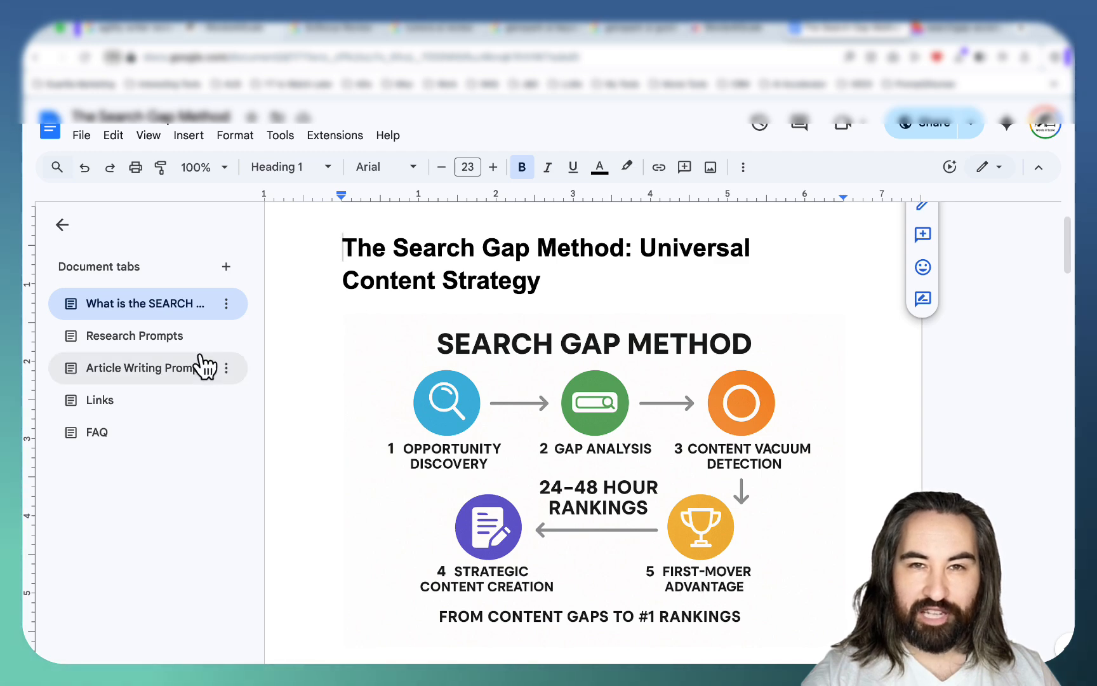
View the Research Prompts tab from its base topic prompt down to the Abacus DeepAgent parsing prompt.
click(133, 336)
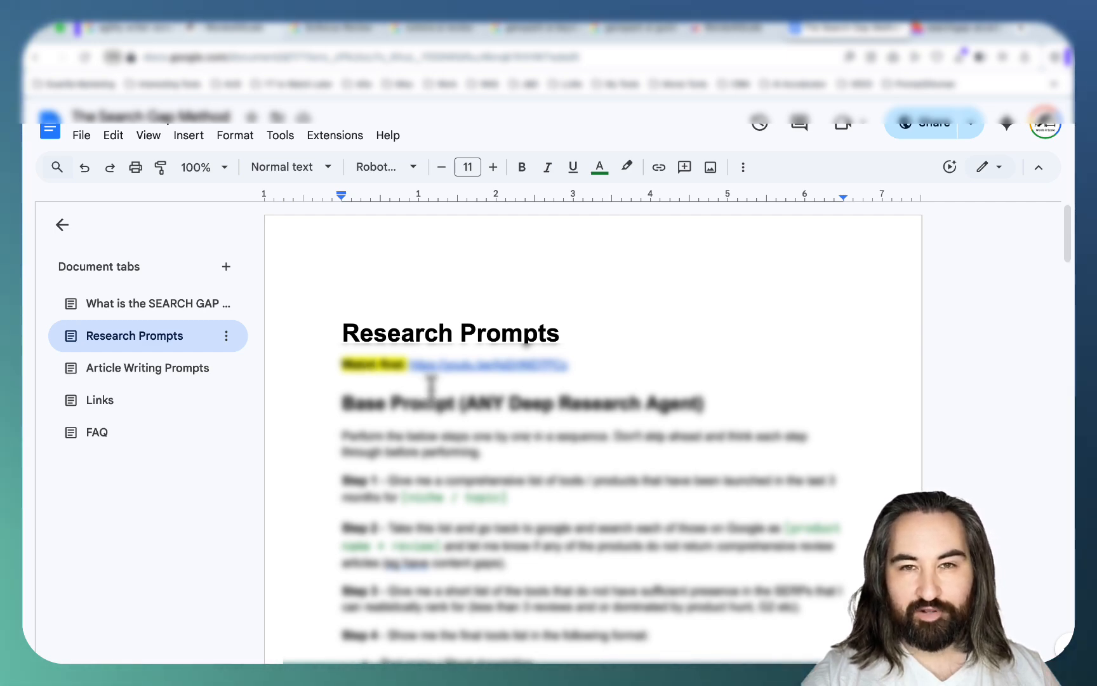
scroll(down, 3)
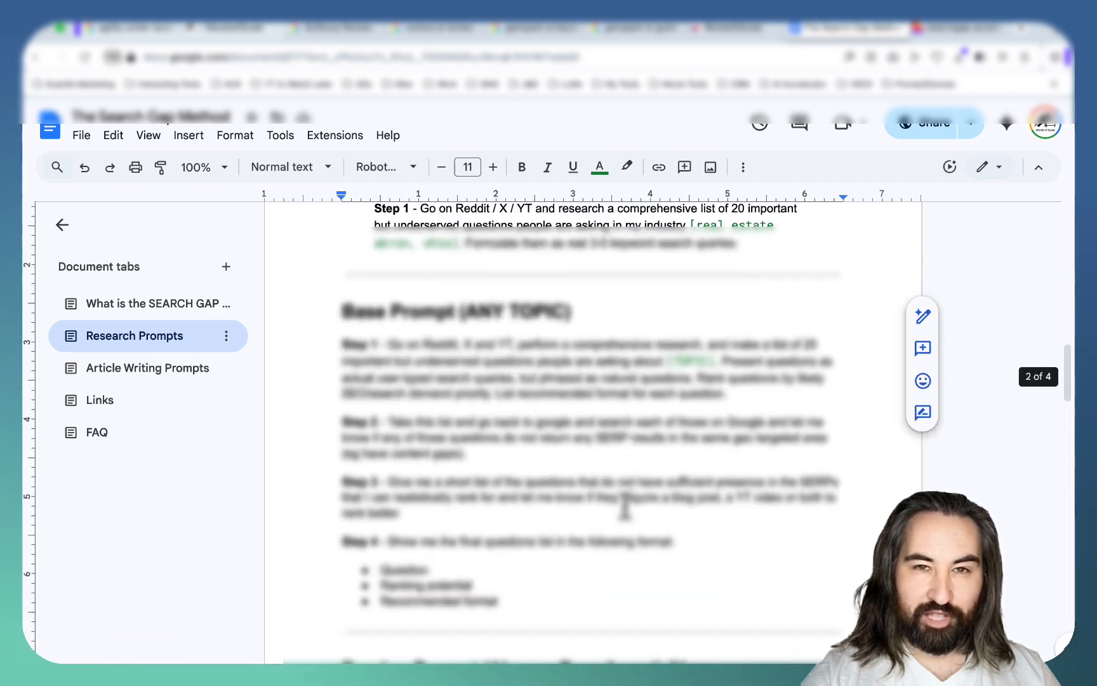
scroll(down, 3)
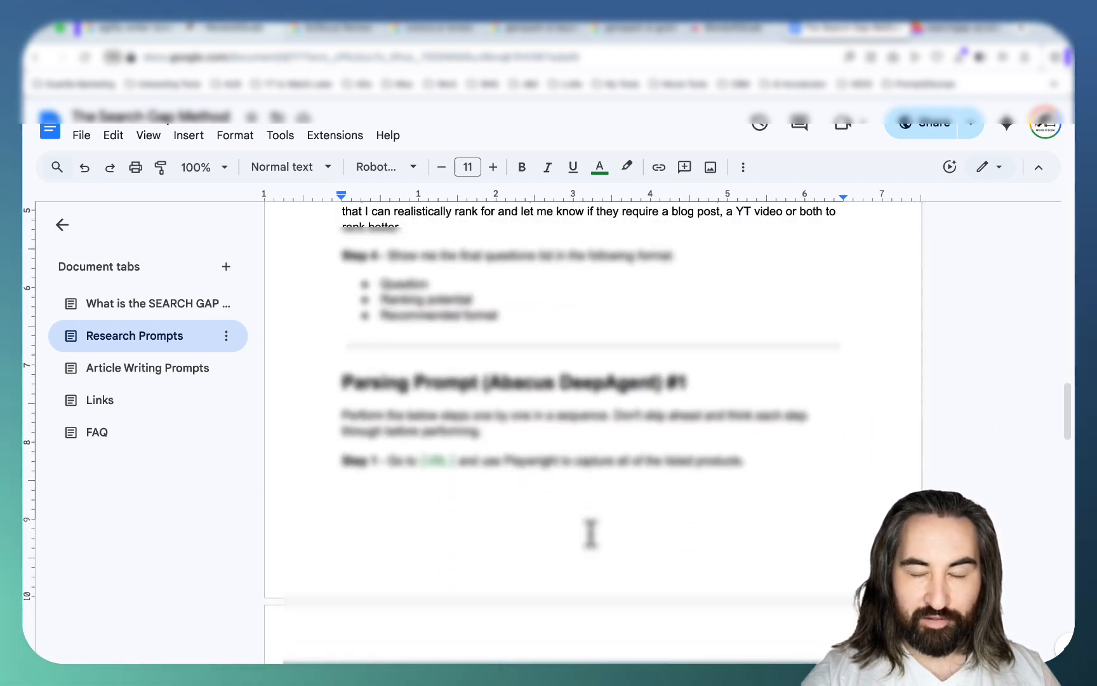
Scroll through the Article Writing Prompts tab, then show the Links tab of source URLs.
click(147, 367)
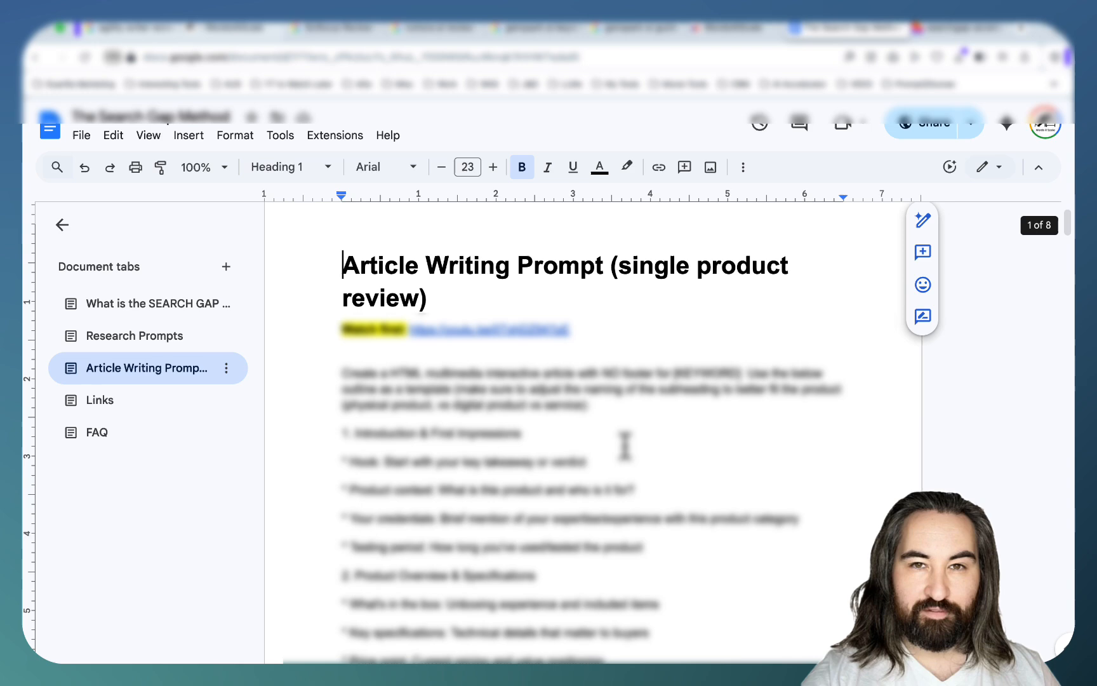
mouse_move(311, 341)
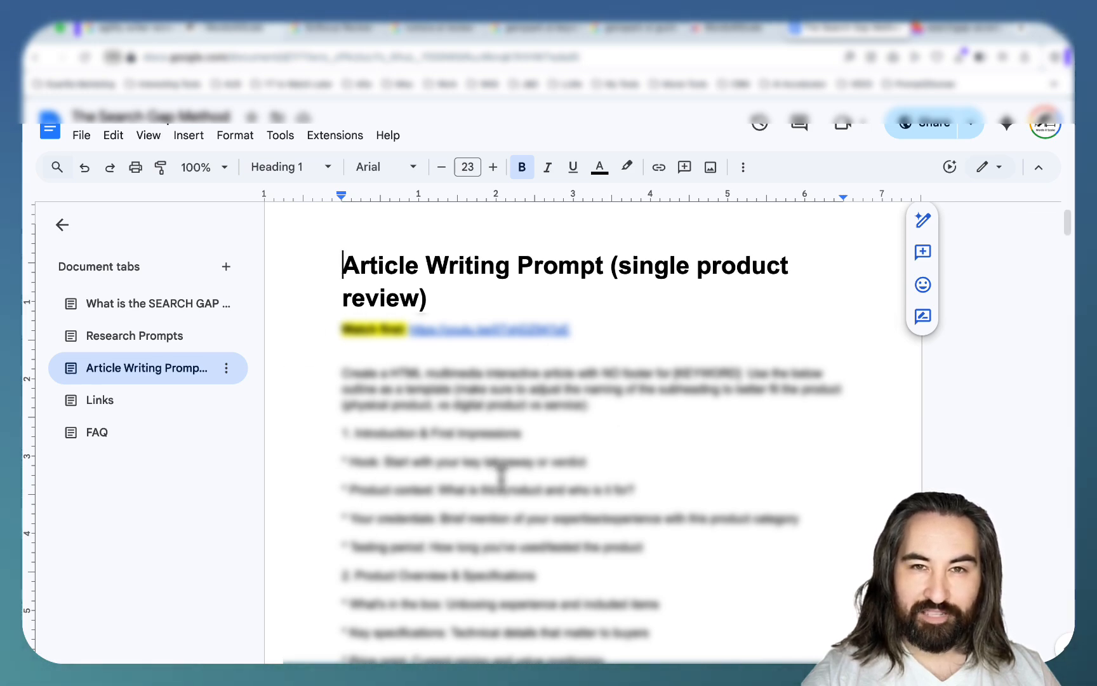
mouse_move(242, 438)
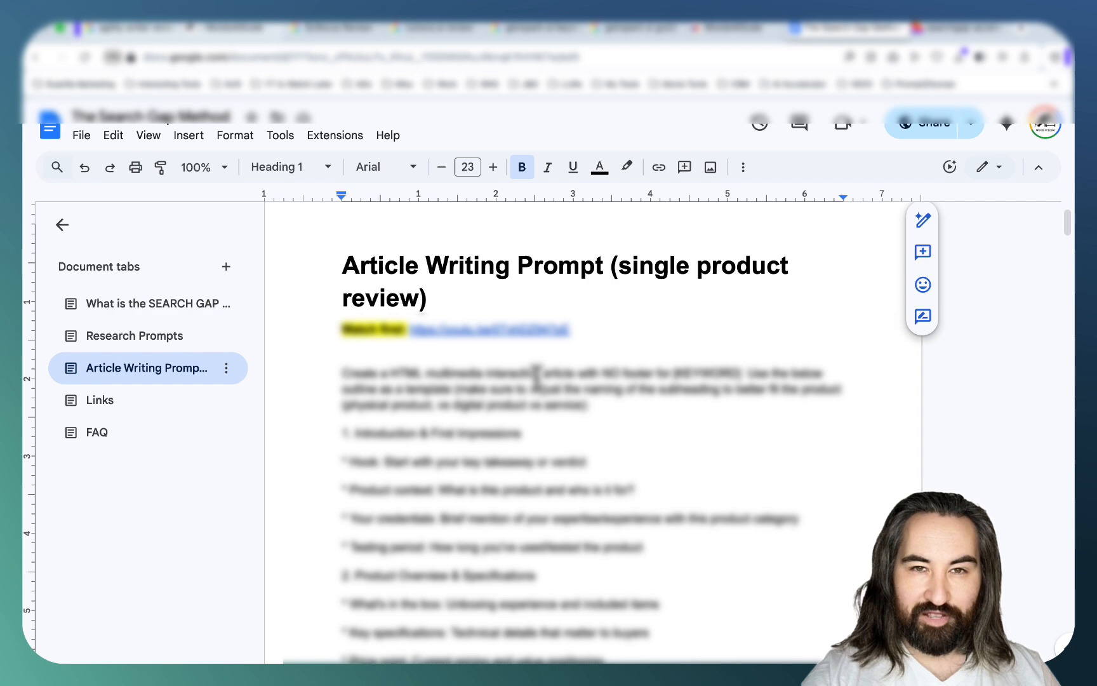
scroll(down, 3)
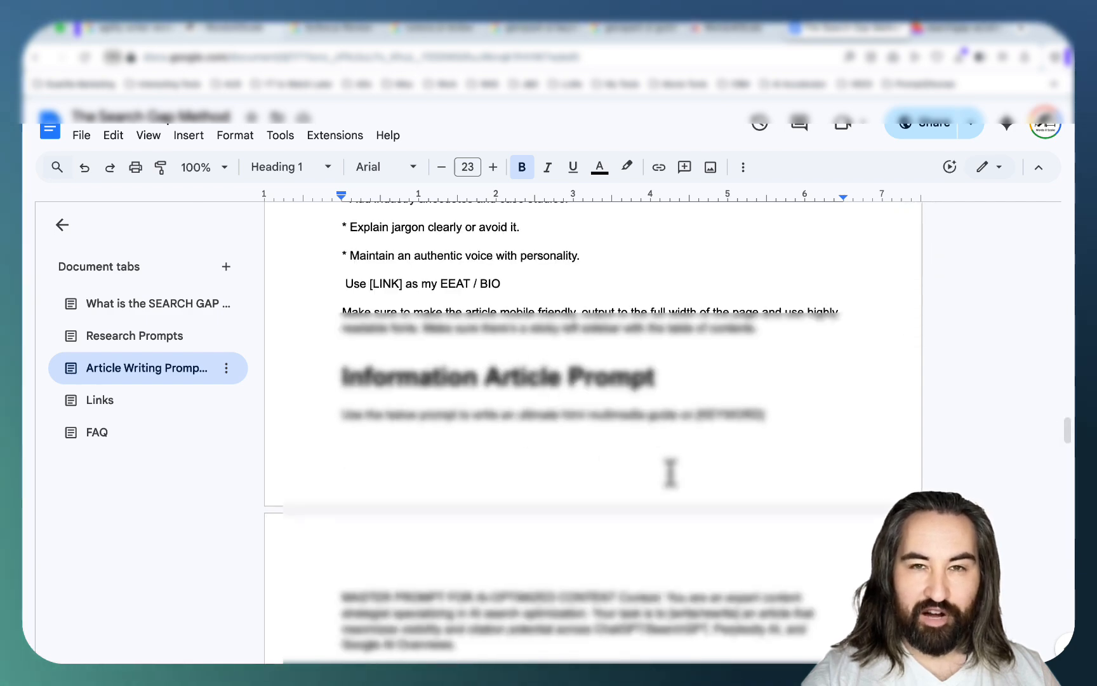
scroll(down, 3)
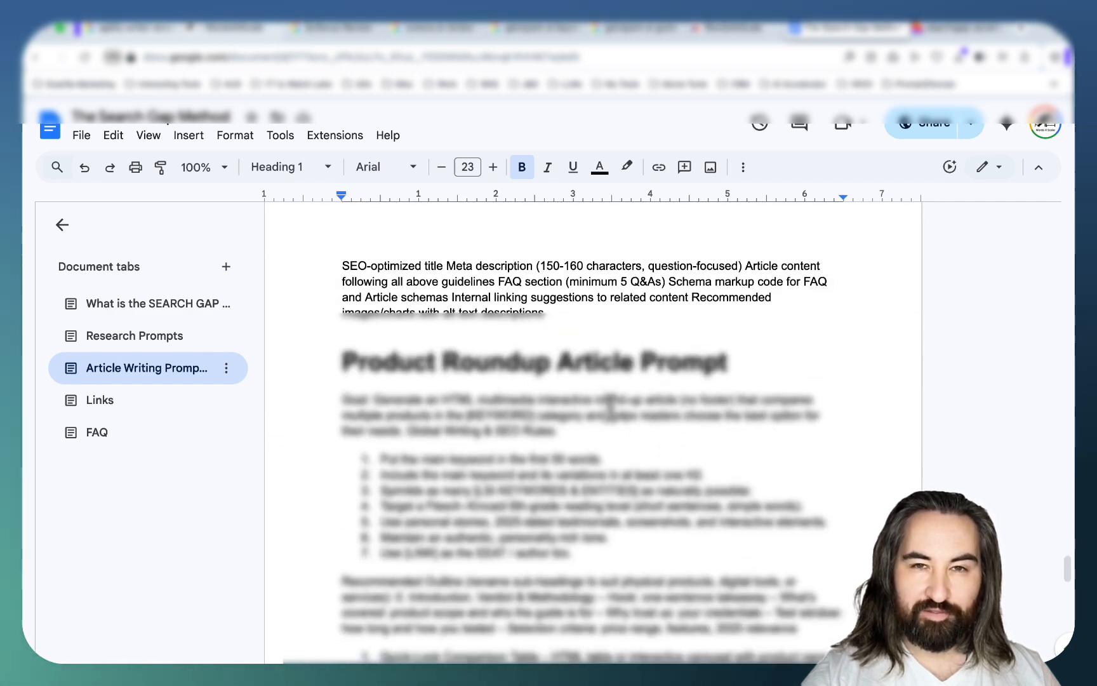
click(100, 400)
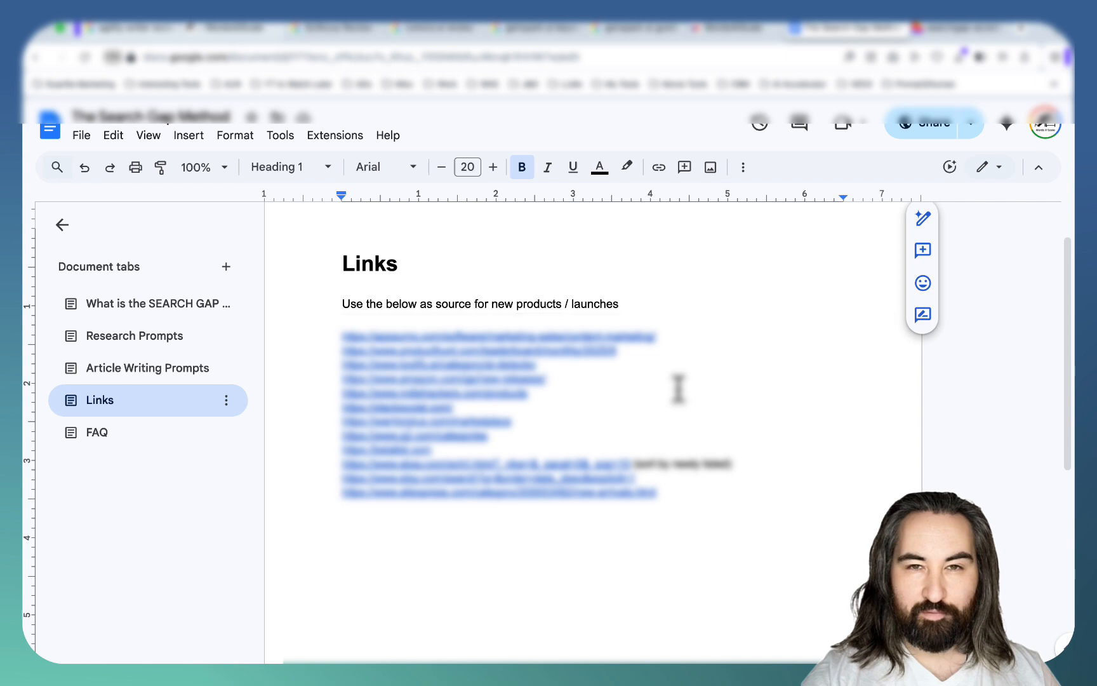
click(400, 263)
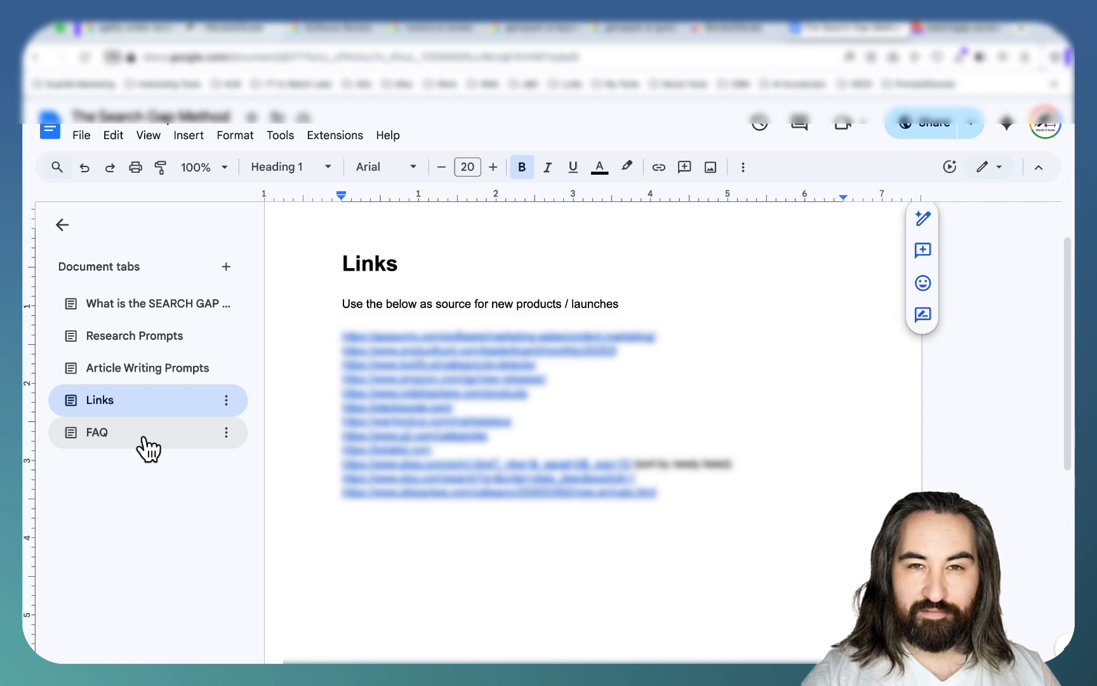
Read the FAQ tab's answers on recommended AI tools, troubleshooting HTML and niches, then return to Research Prompts.
click(96, 432)
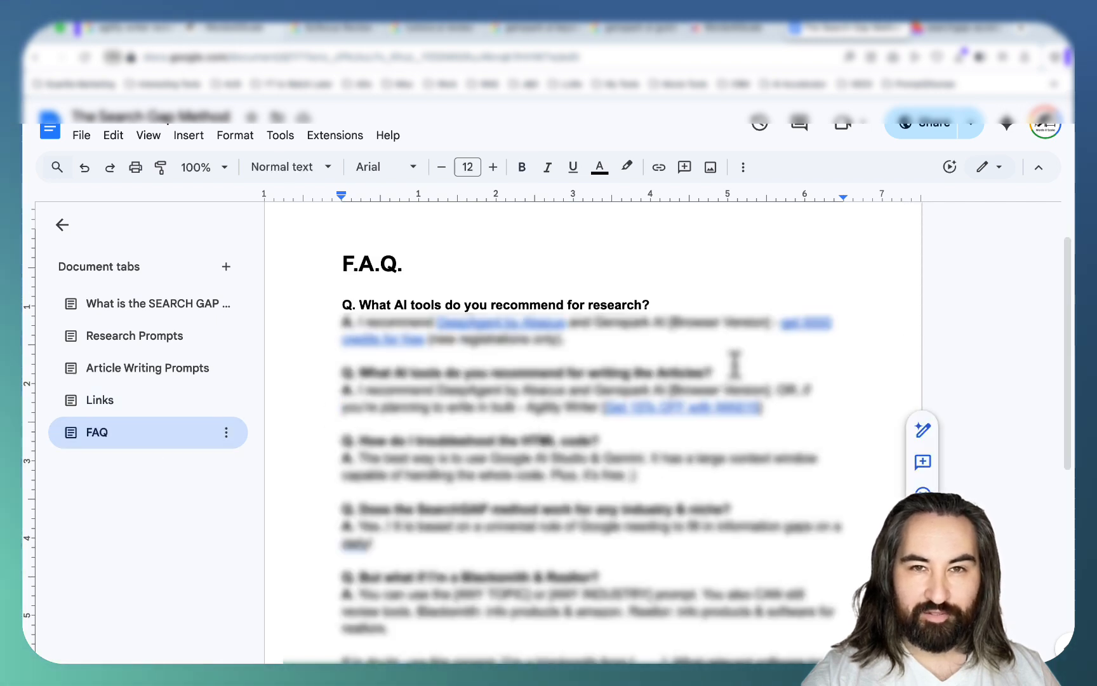
mouse_move(588, 304)
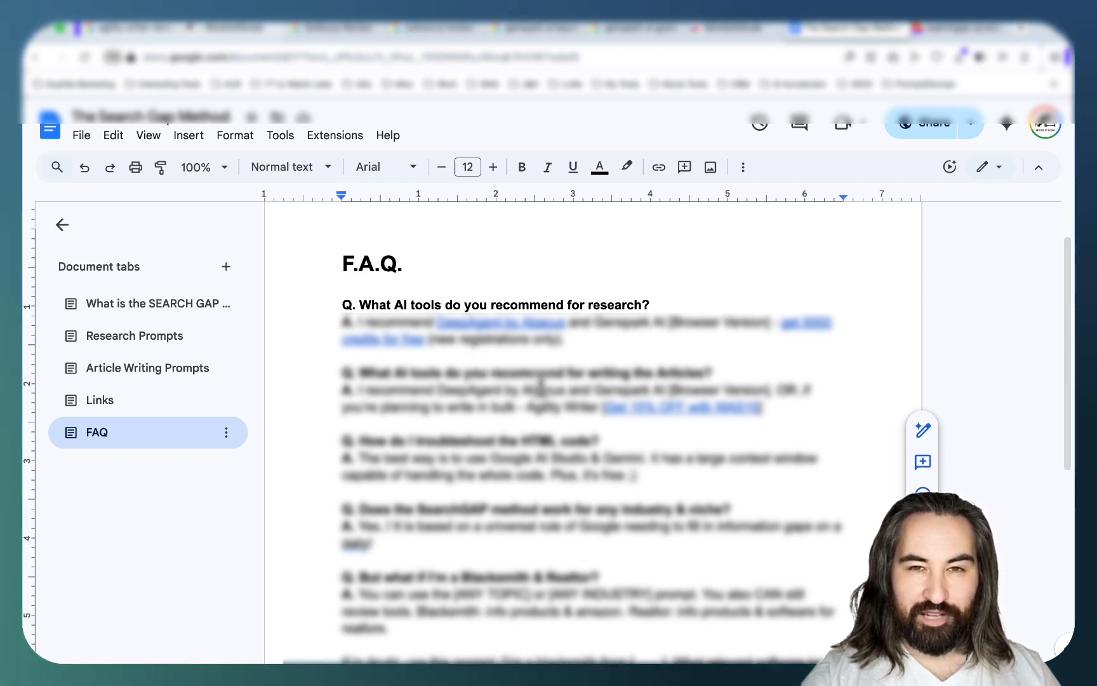
mouse_move(594, 318)
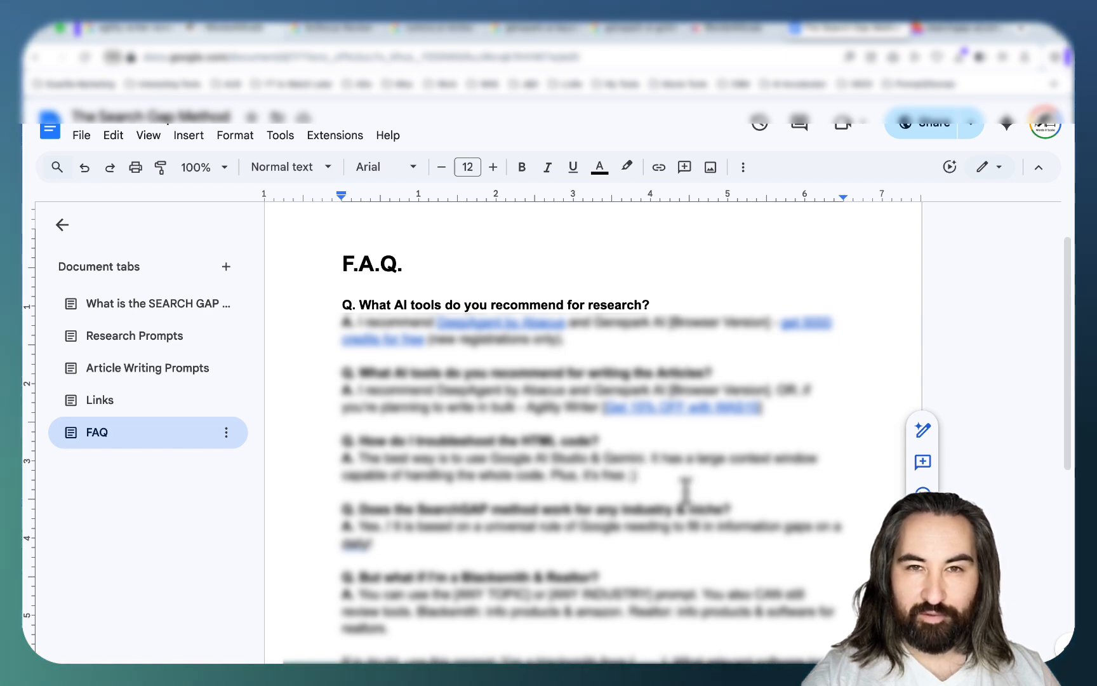
scroll(up, 3)
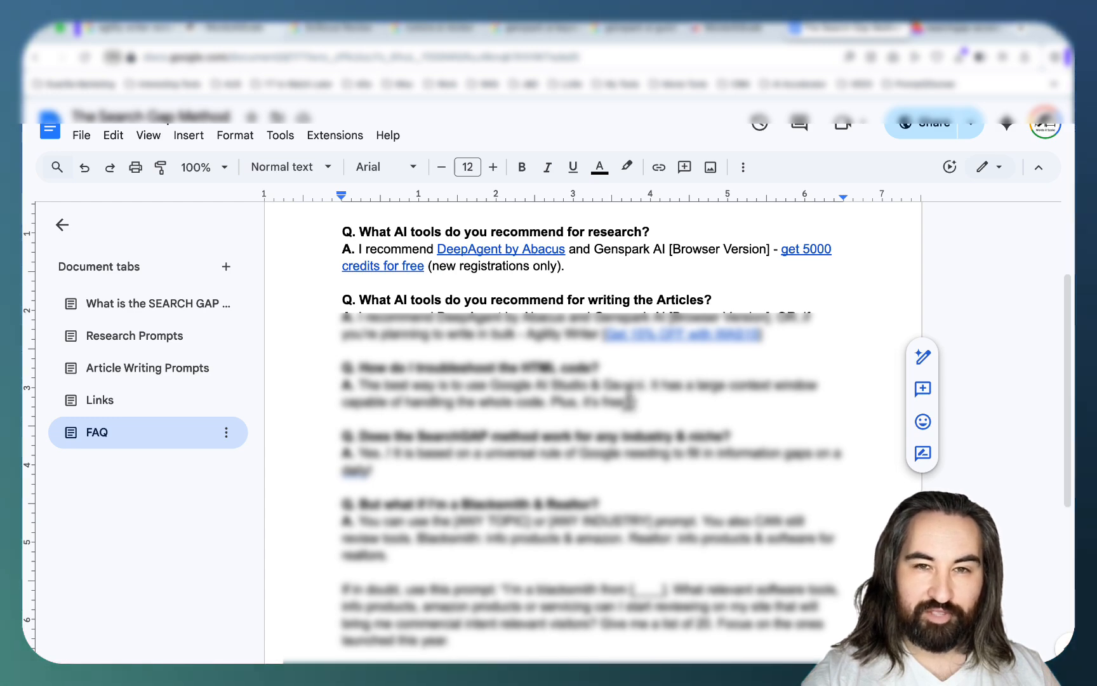
scroll(down, 3)
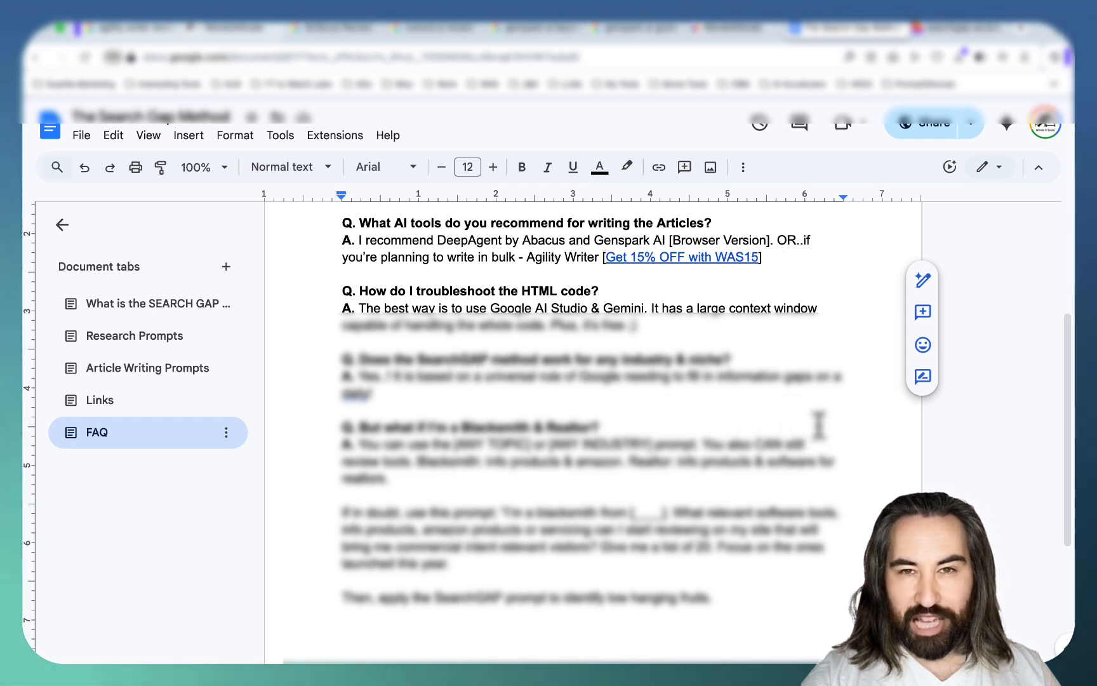
scroll(down, 3)
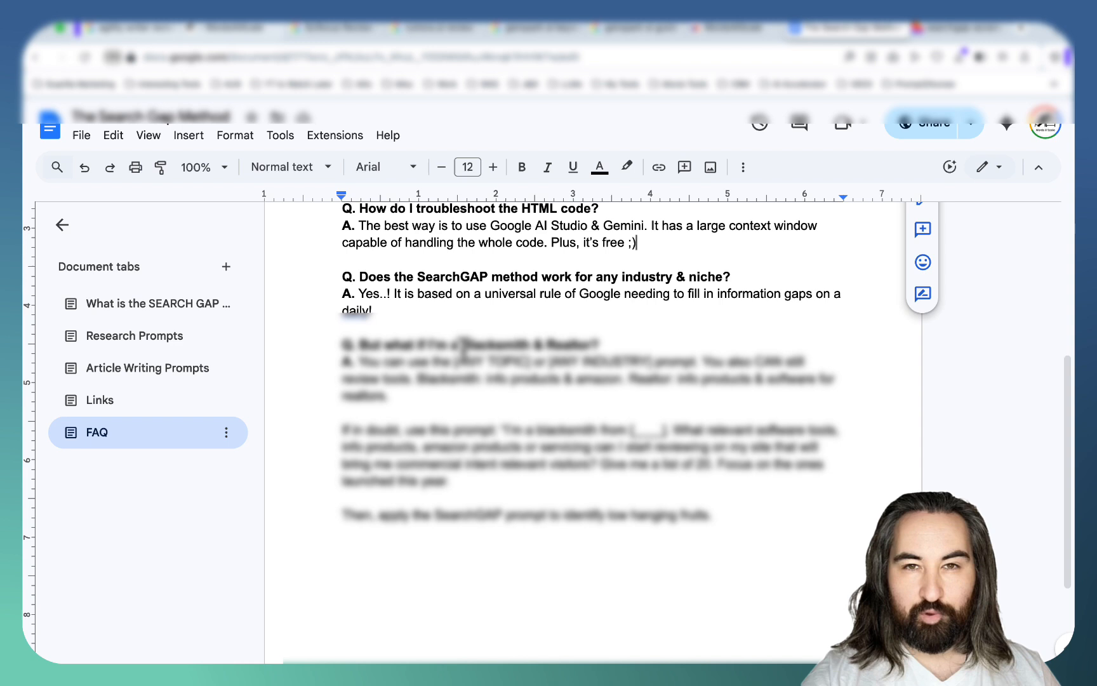
mouse_move(564, 335)
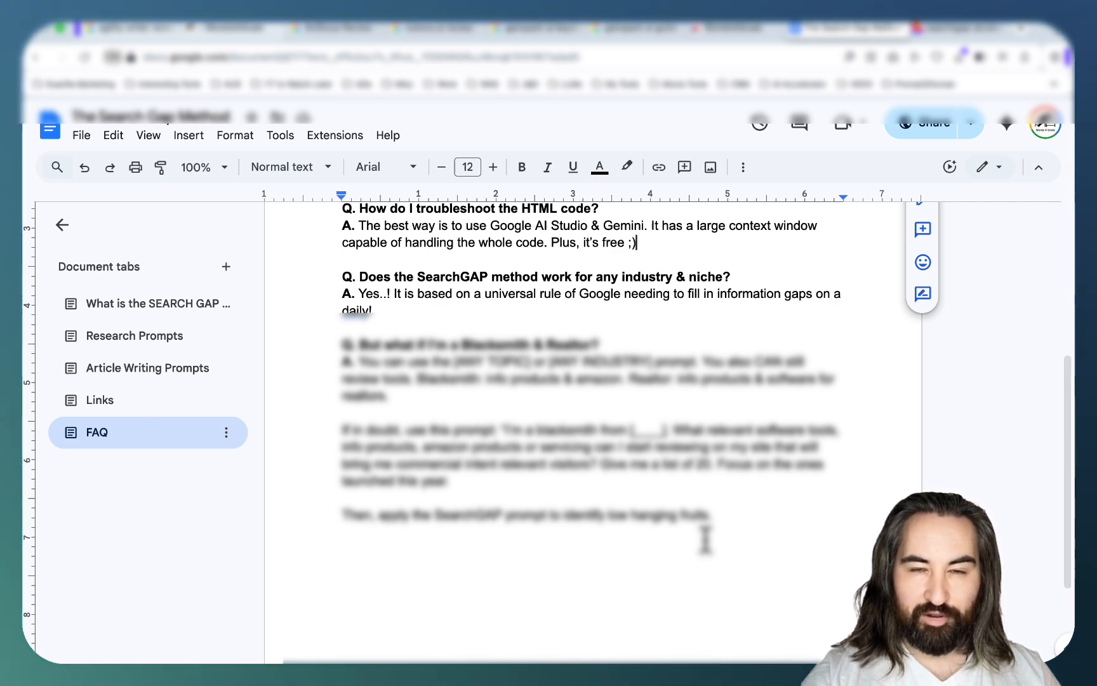
click(945, 28)
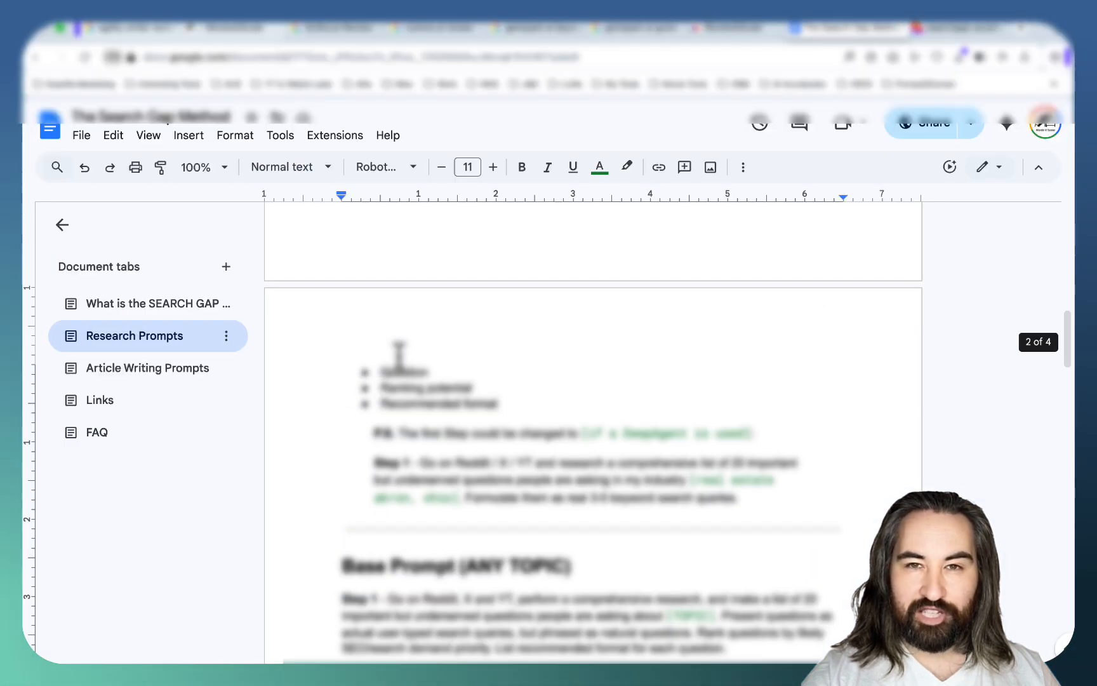
Scroll Research Prompts to its Base Prompt title and move to the searchgapmethod.com sales page.
scroll(up, 3)
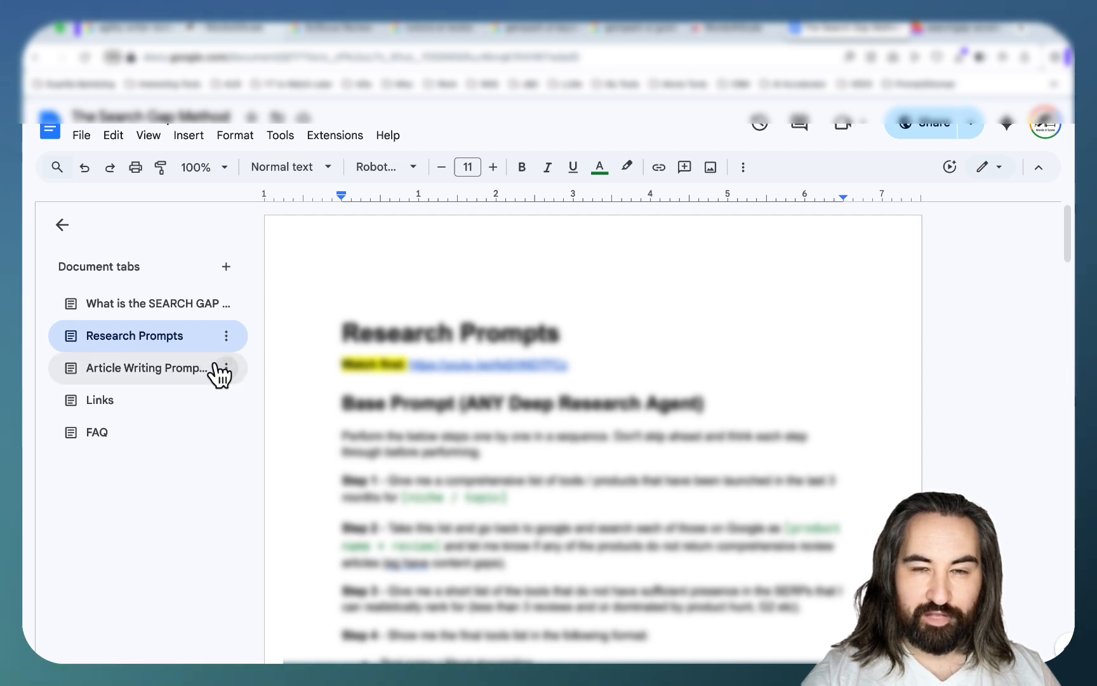
click(945, 27)
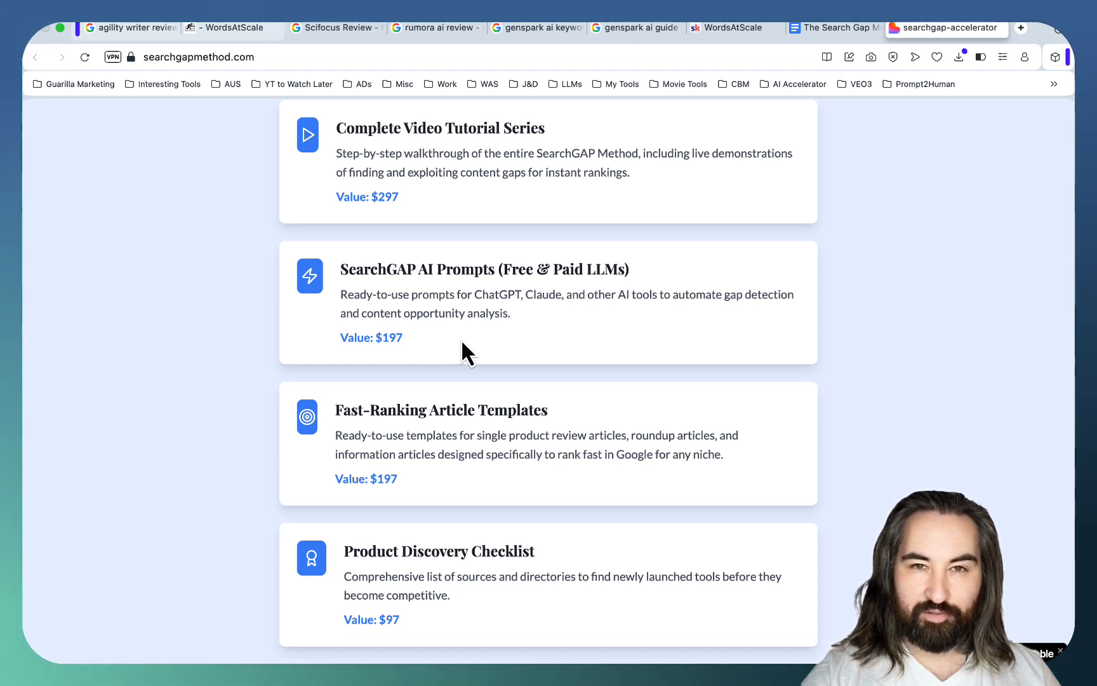
mouse_move(300, 158)
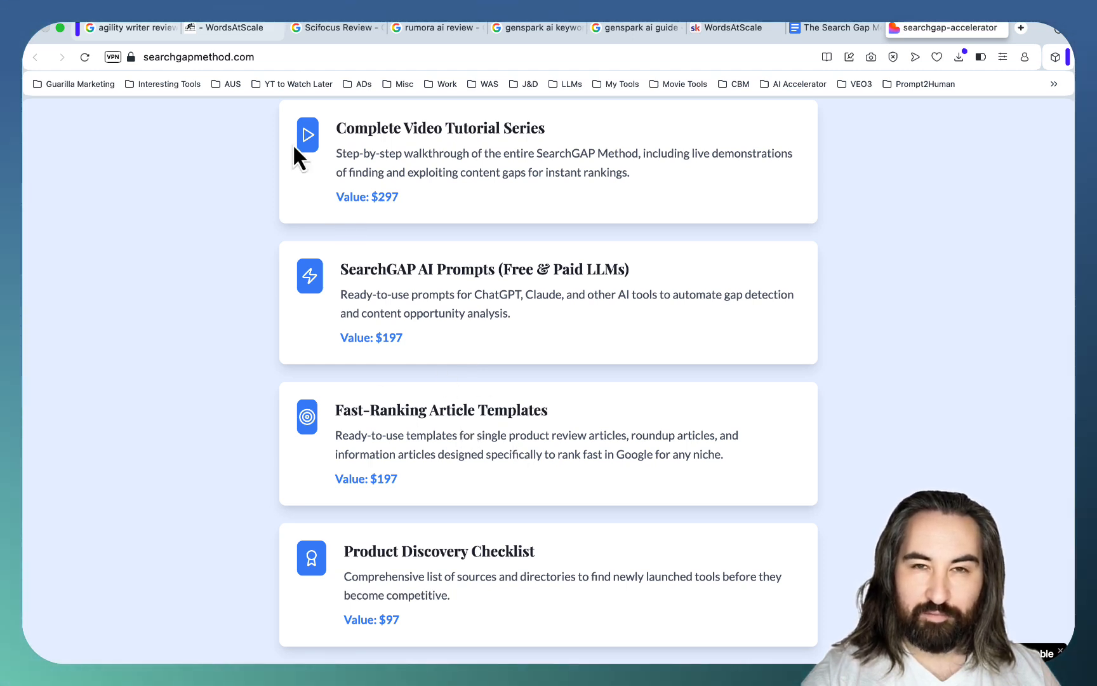
Flip through the search result and student rankings tabs, then scroll the sales page past its $97 pricing.
click(133, 26)
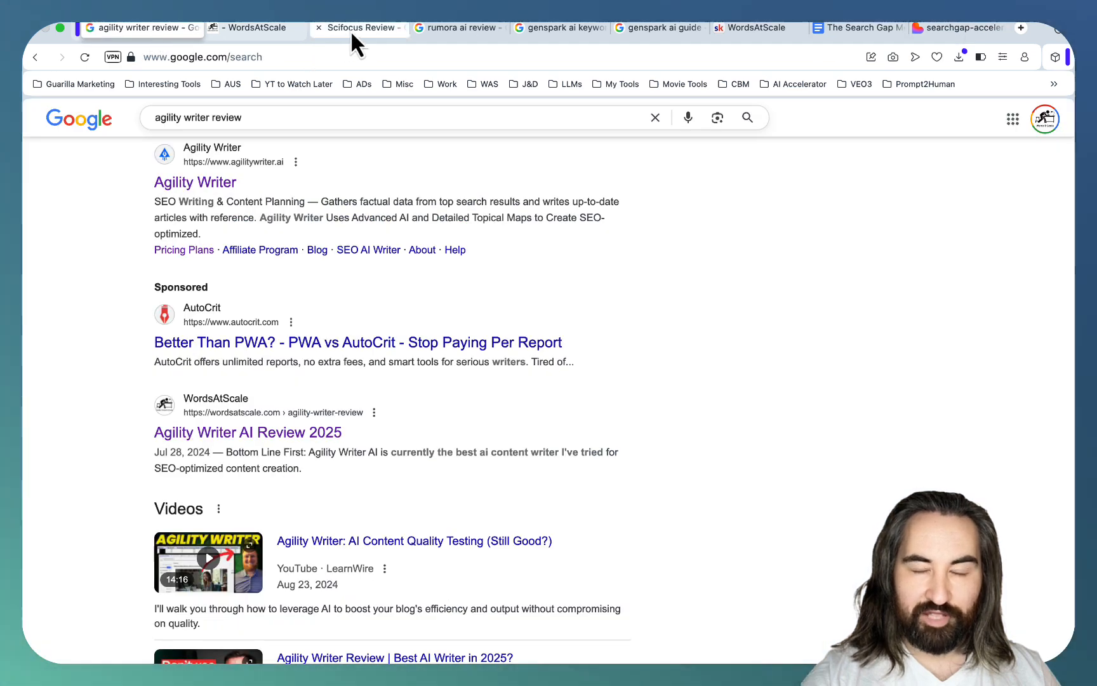
click(648, 27)
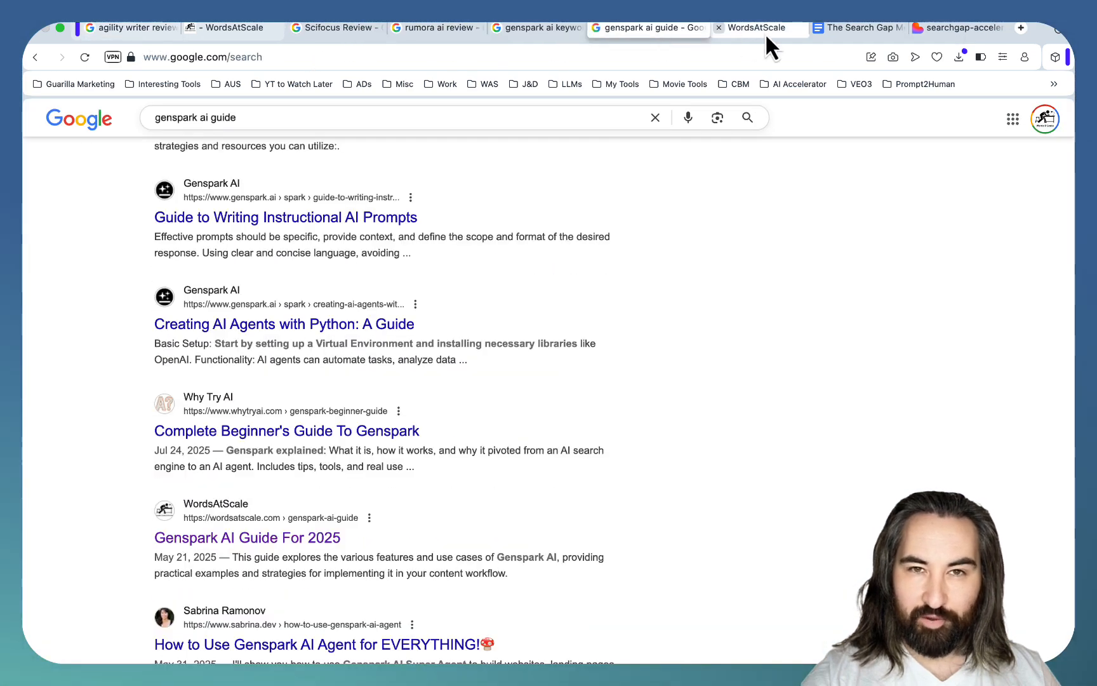
click(749, 26)
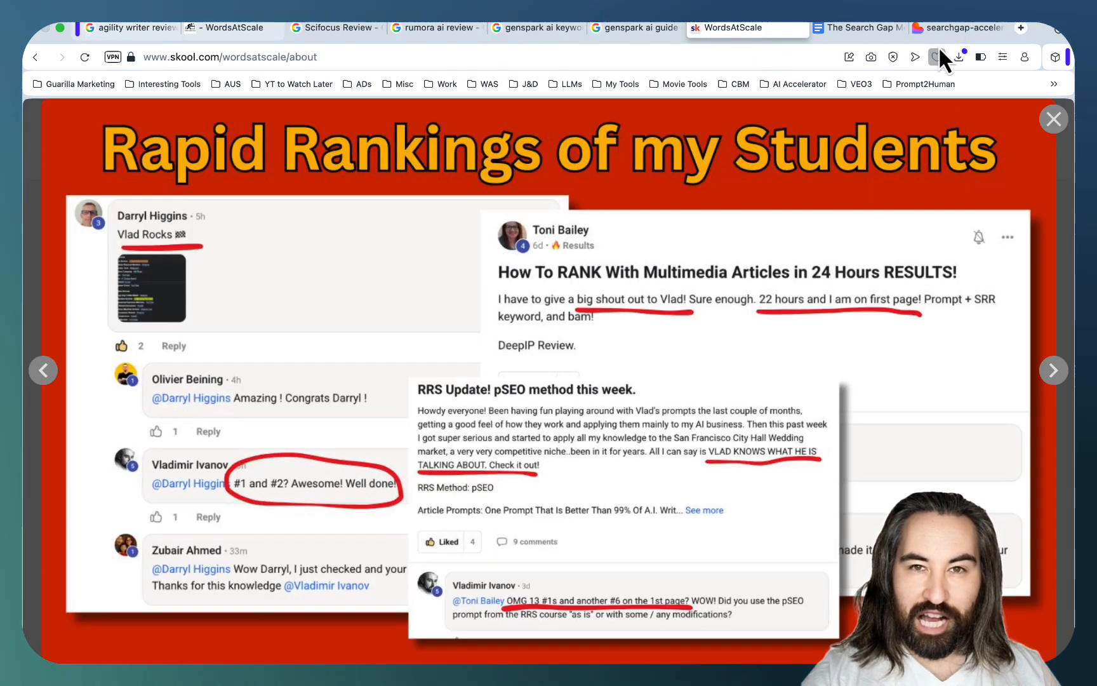
click(945, 27)
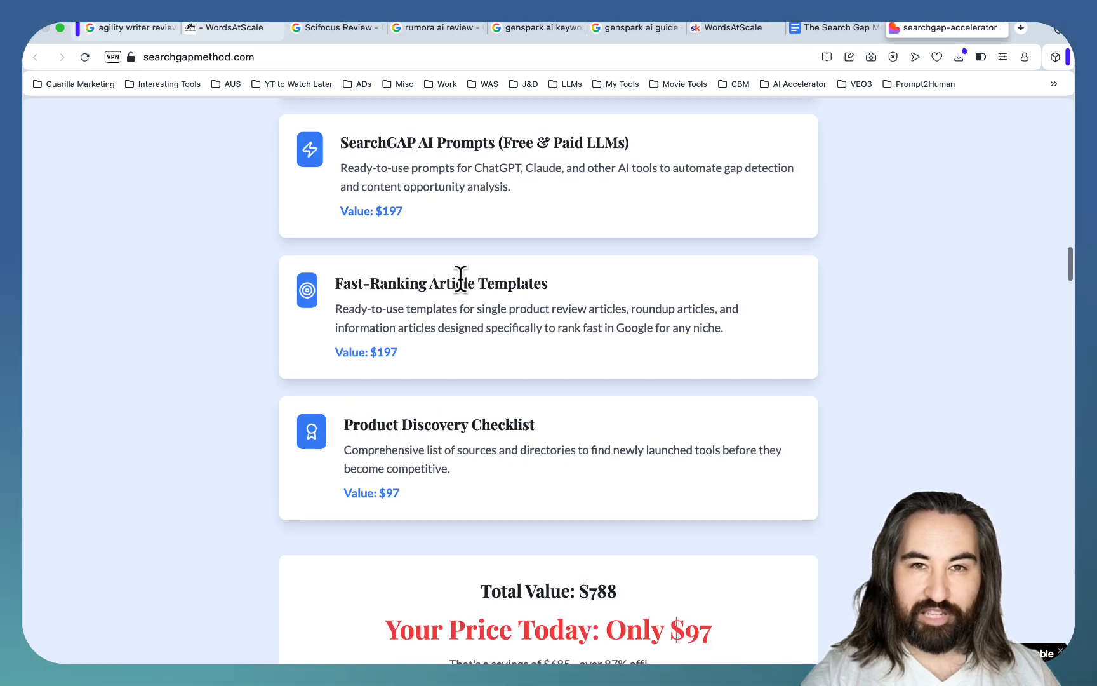
mouse_move(572, 498)
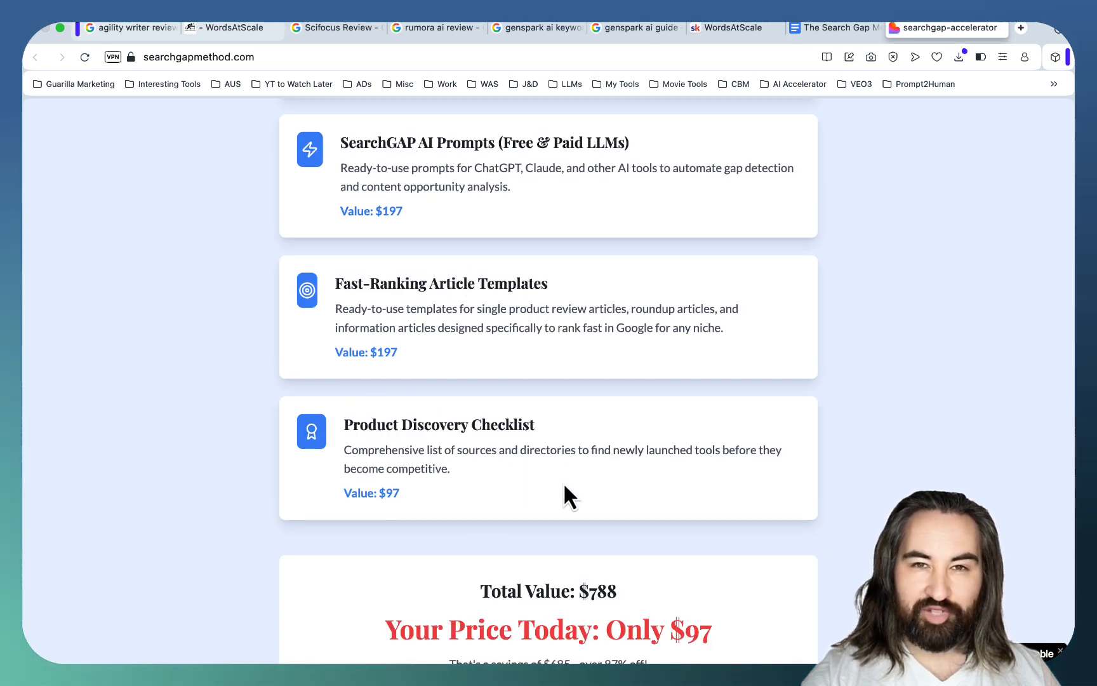
mouse_move(662, 273)
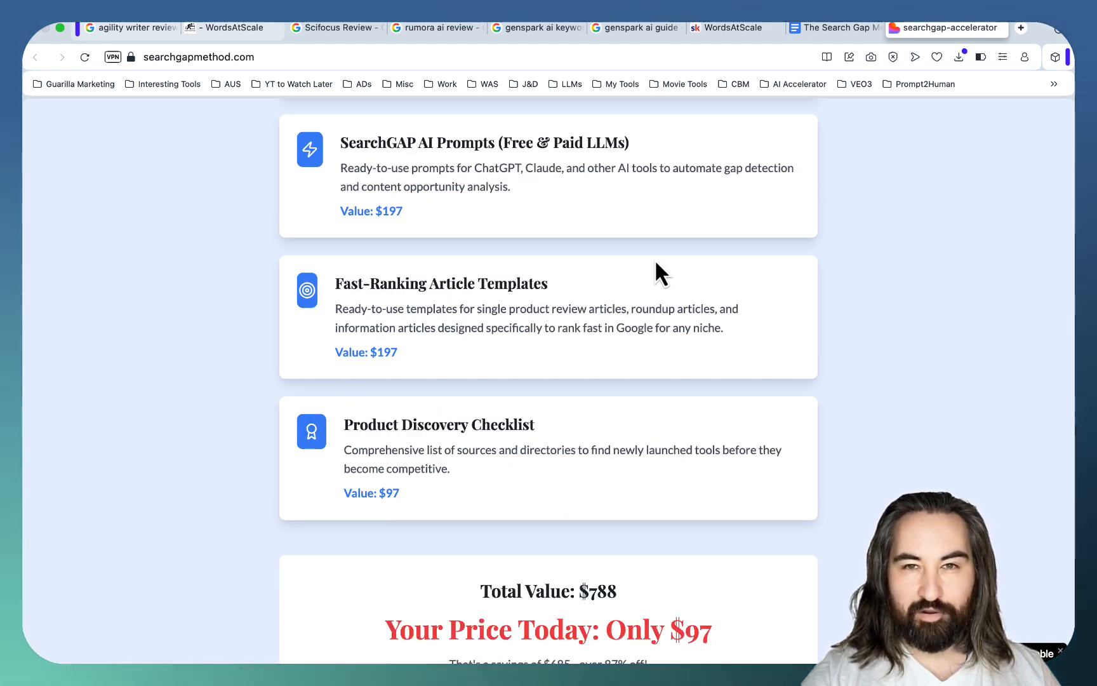
scroll(down, 3)
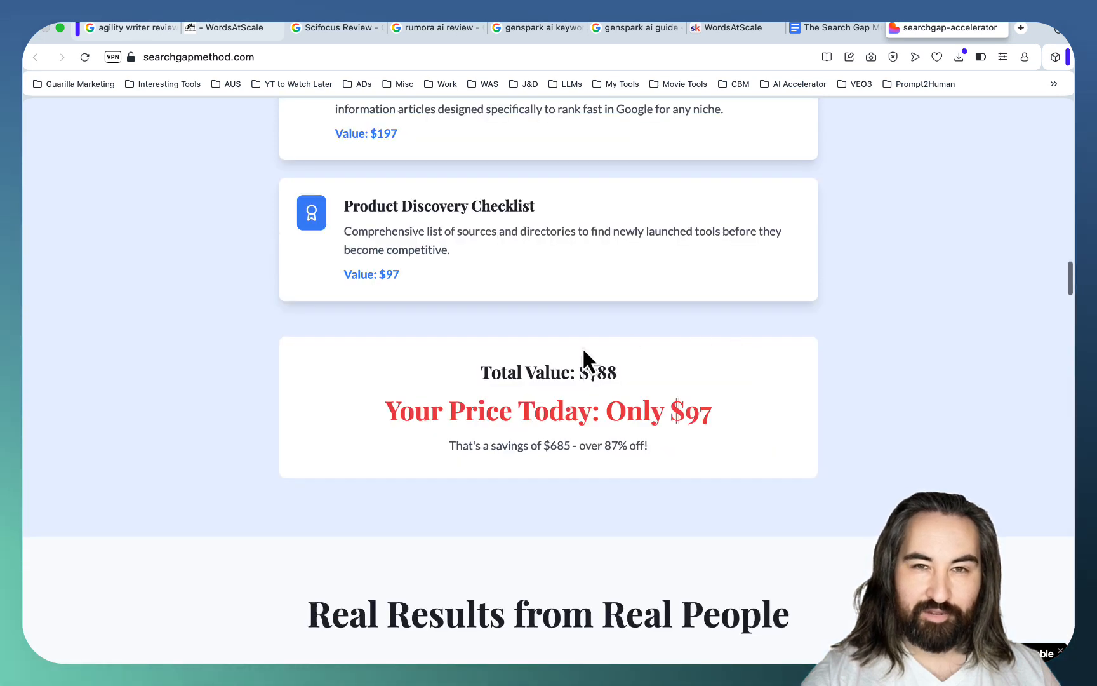
mouse_move(732, 451)
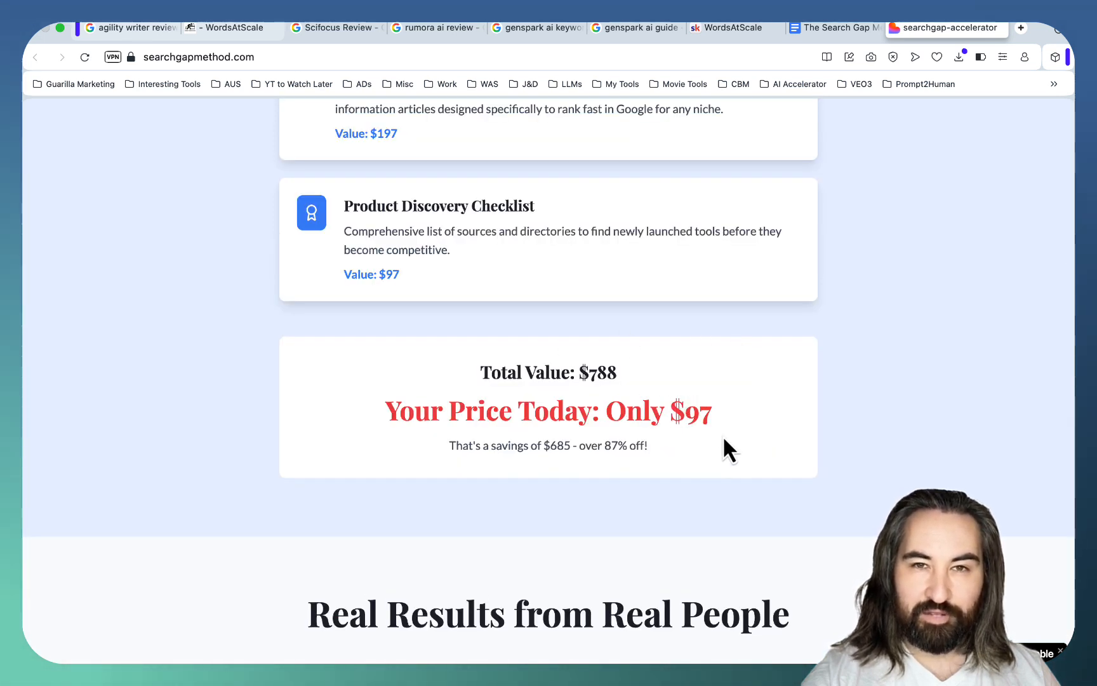
mouse_move(752, 275)
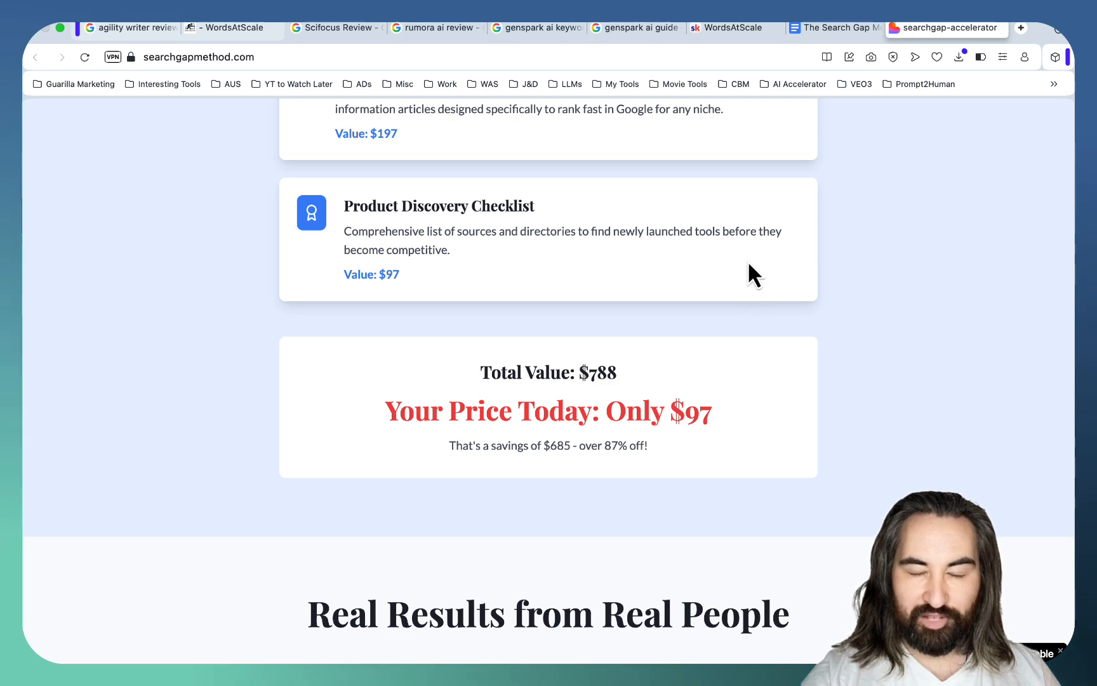
Show the WordsAtScale Skool Week 1 lesson, then return to the sales page's results video grid.
click(747, 28)
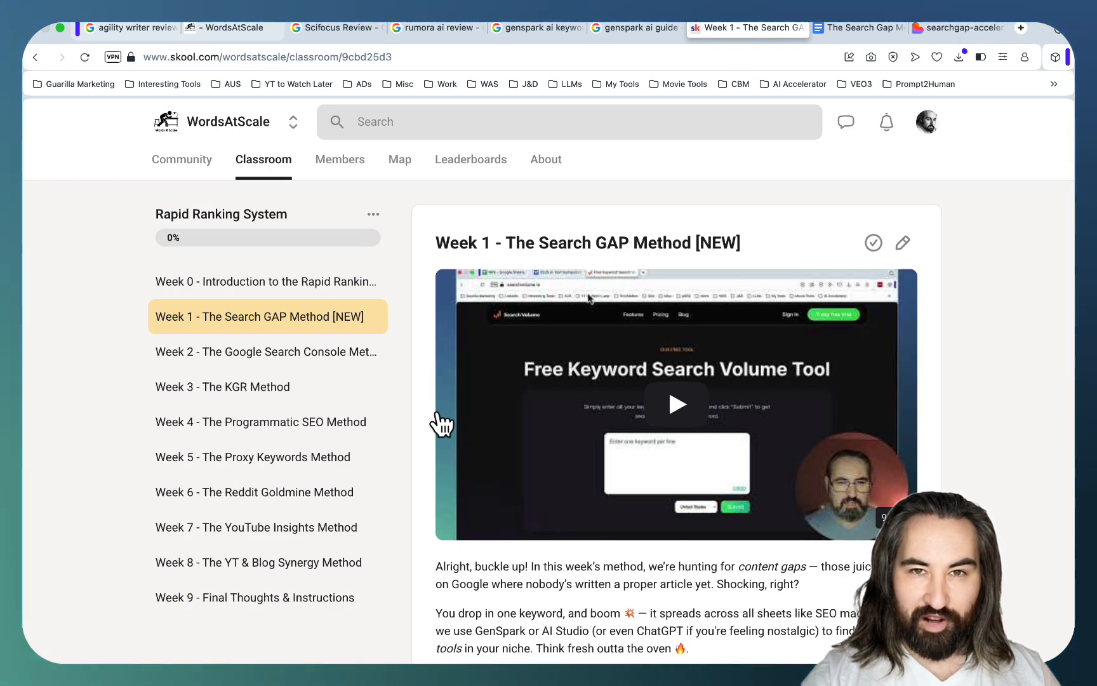
mouse_move(490, 350)
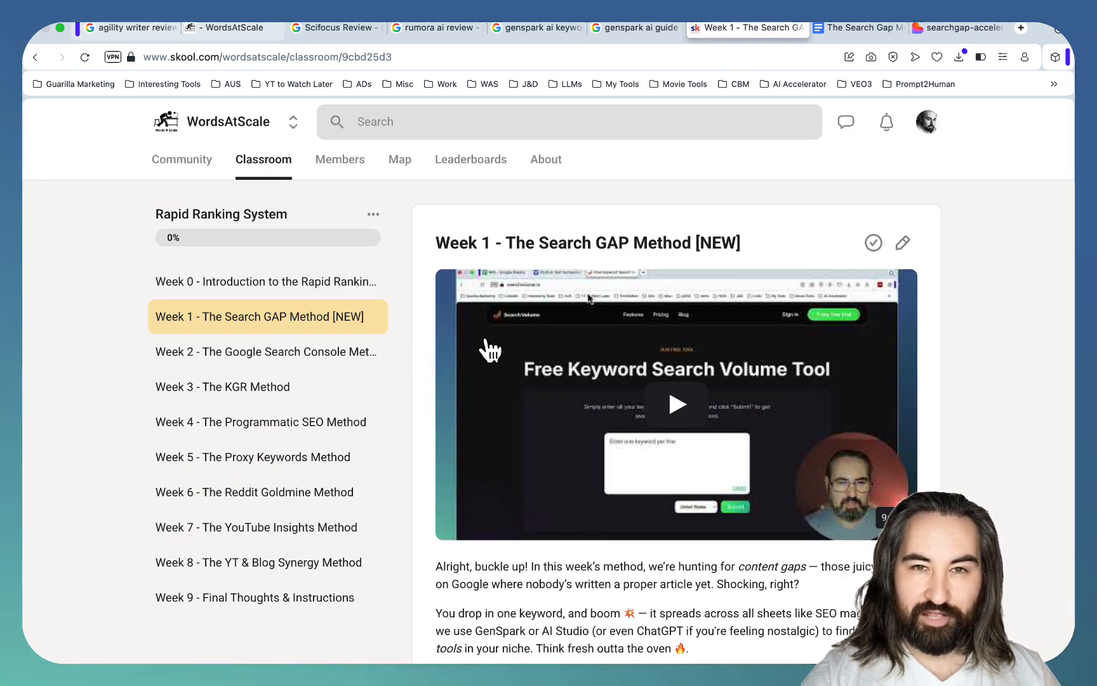
click(946, 28)
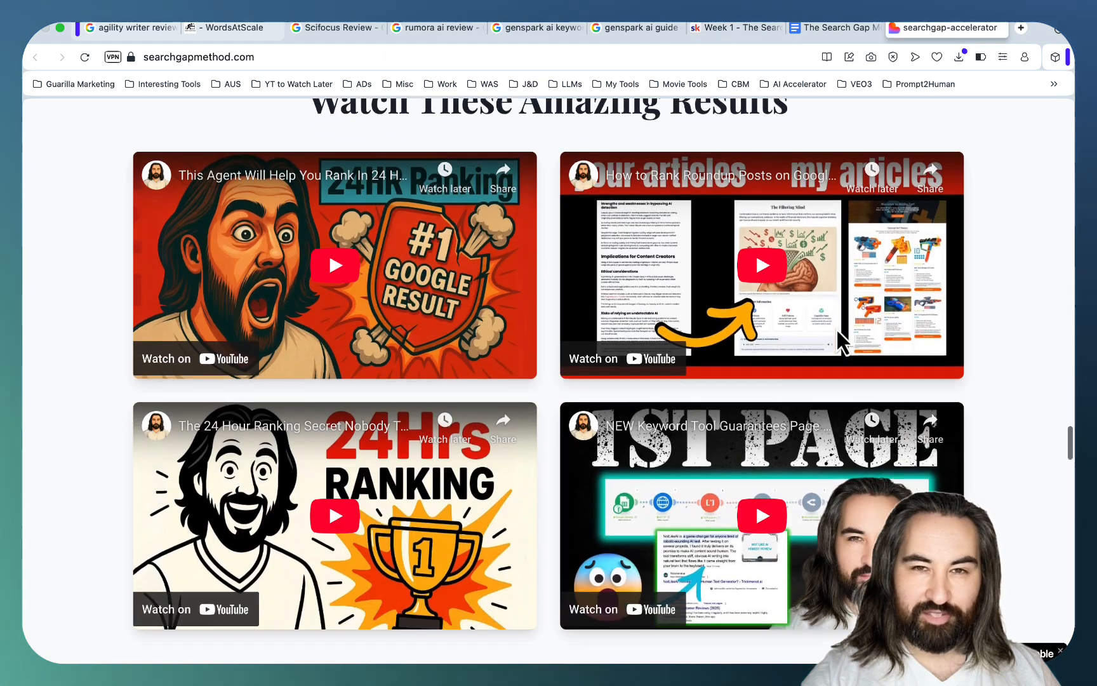
scroll(down, 3)
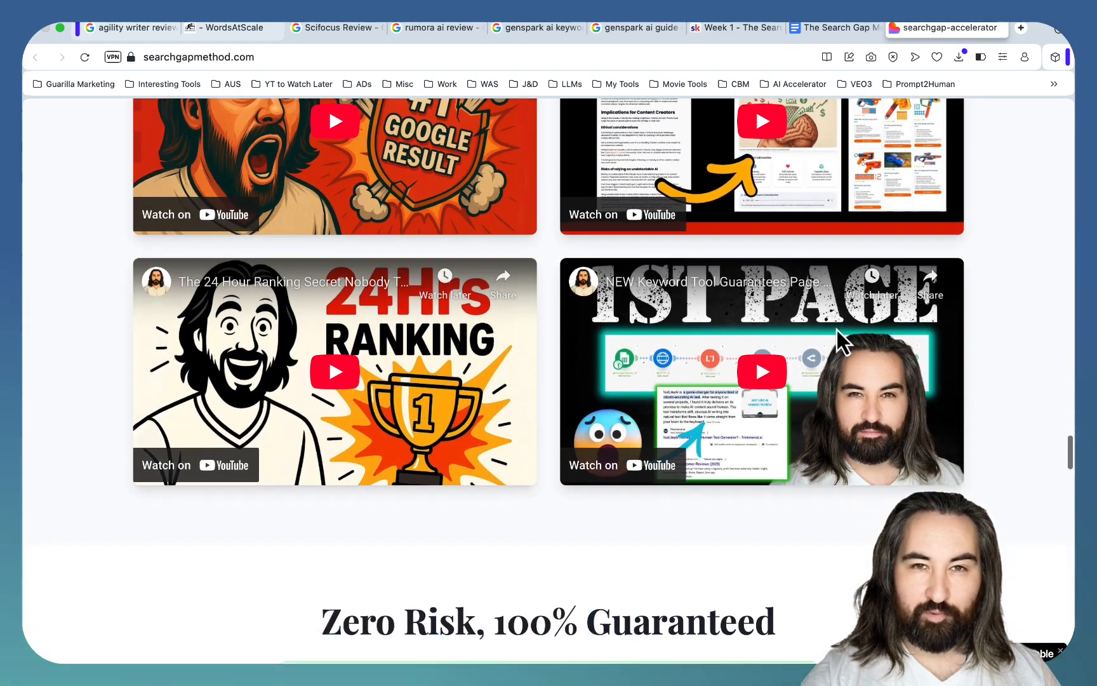
scroll(up, 3)
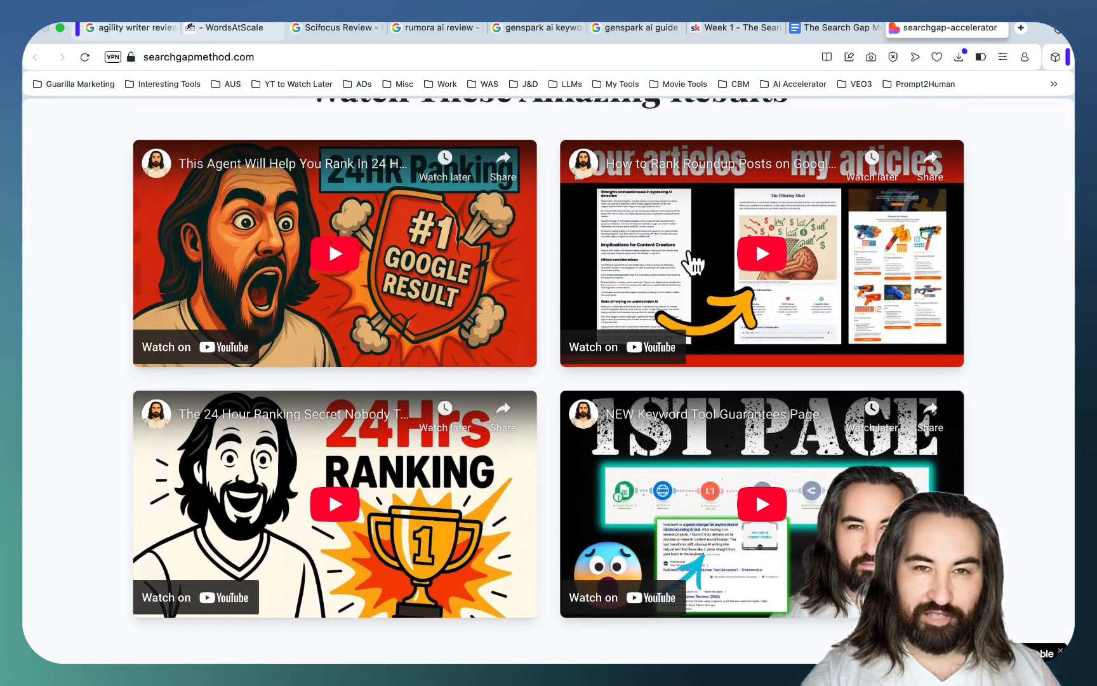
mouse_move(708, 467)
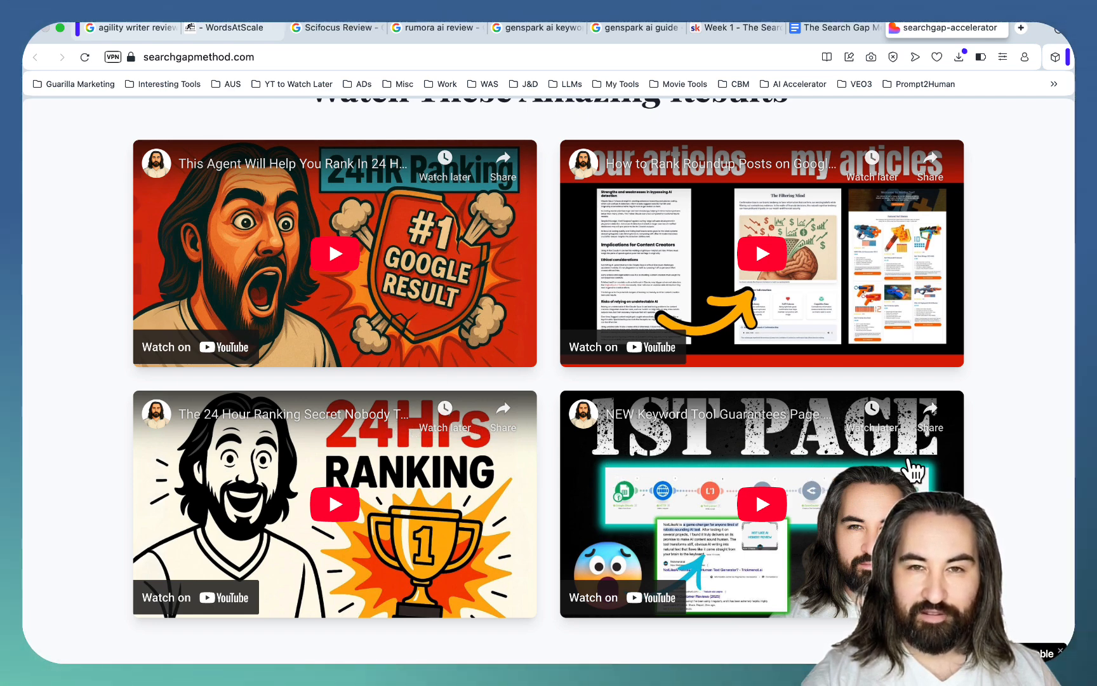
mouse_move(959, 448)
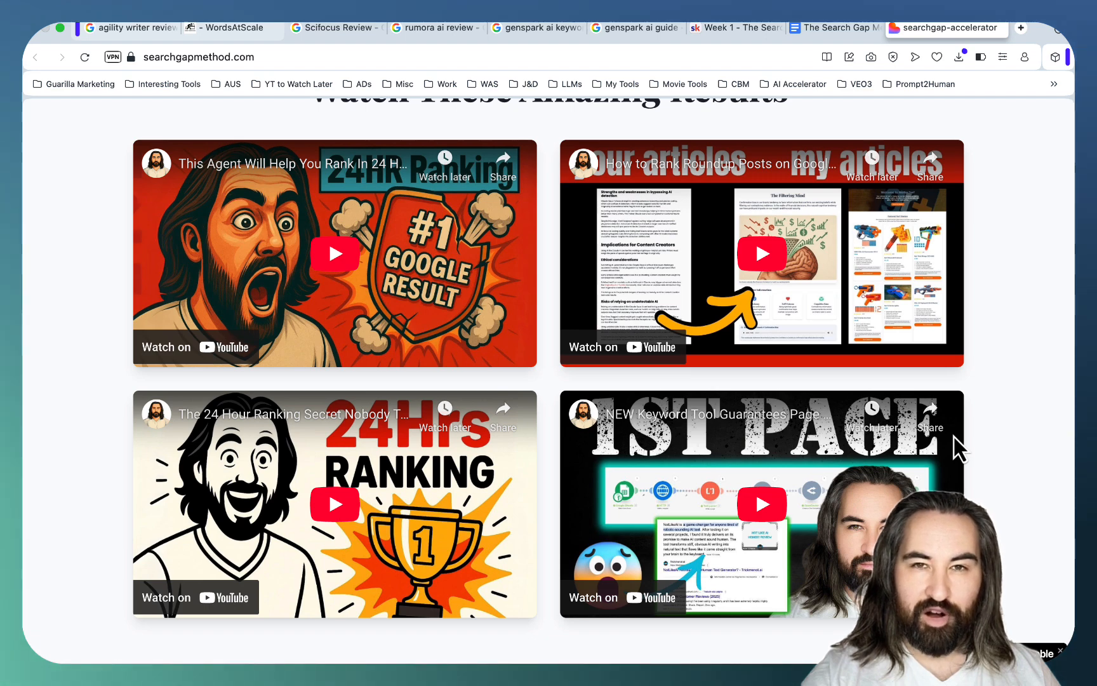
Scroll past the Zero Risk results guarantee down to the Frequently Asked Questions section.
scroll(down, 3)
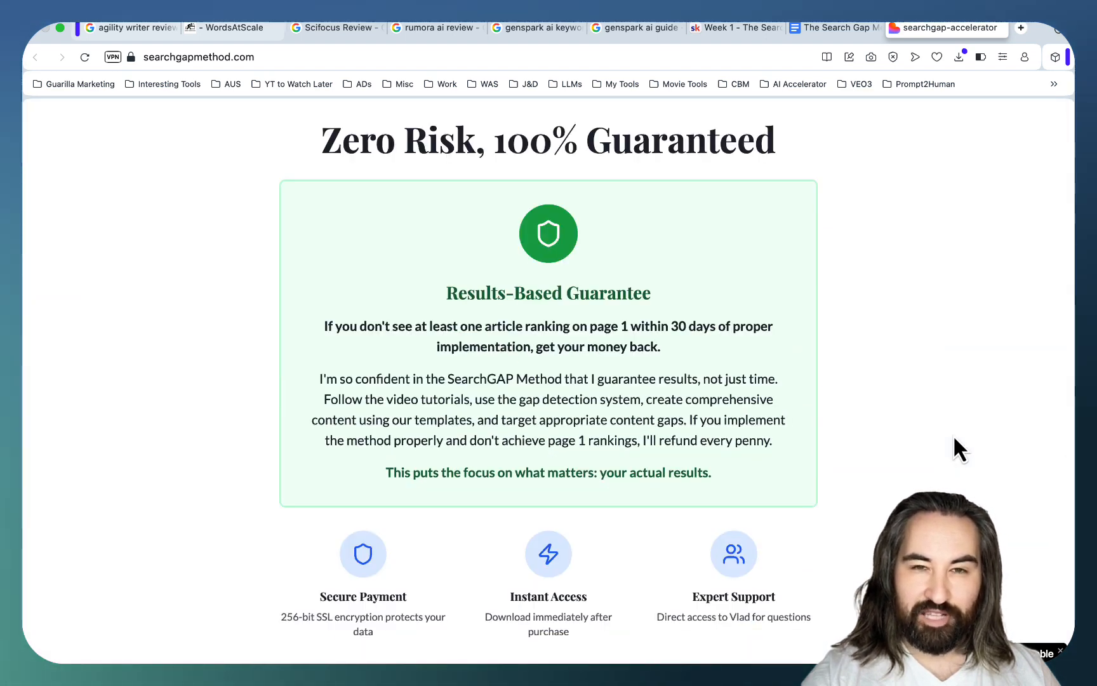
mouse_move(799, 463)
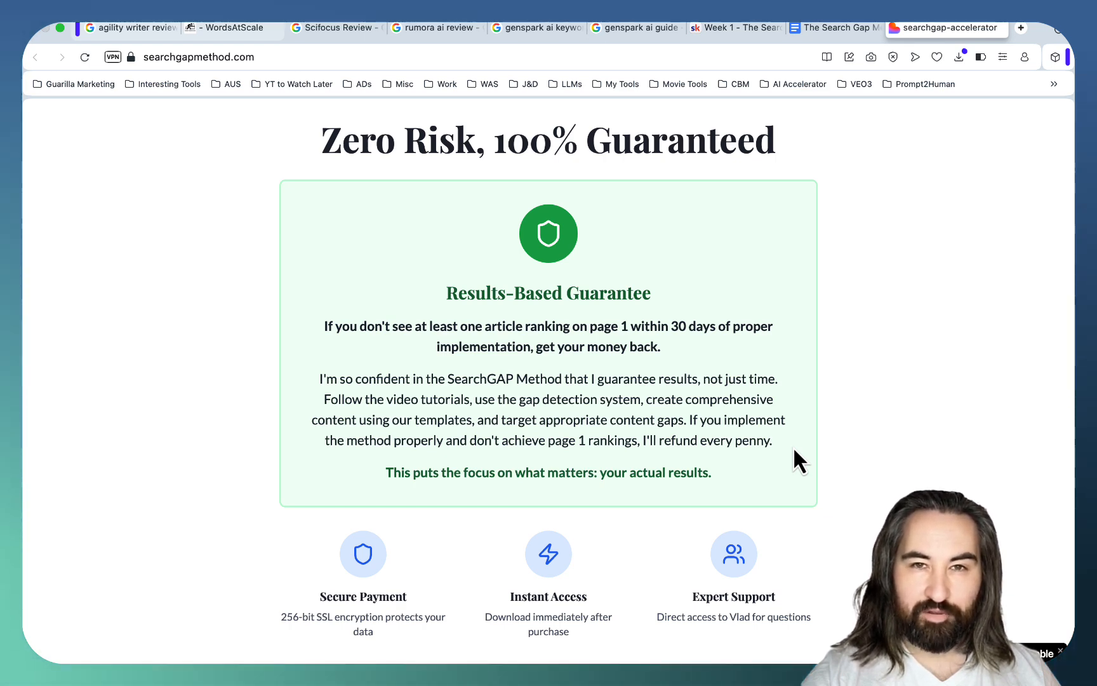
scroll(down, 3)
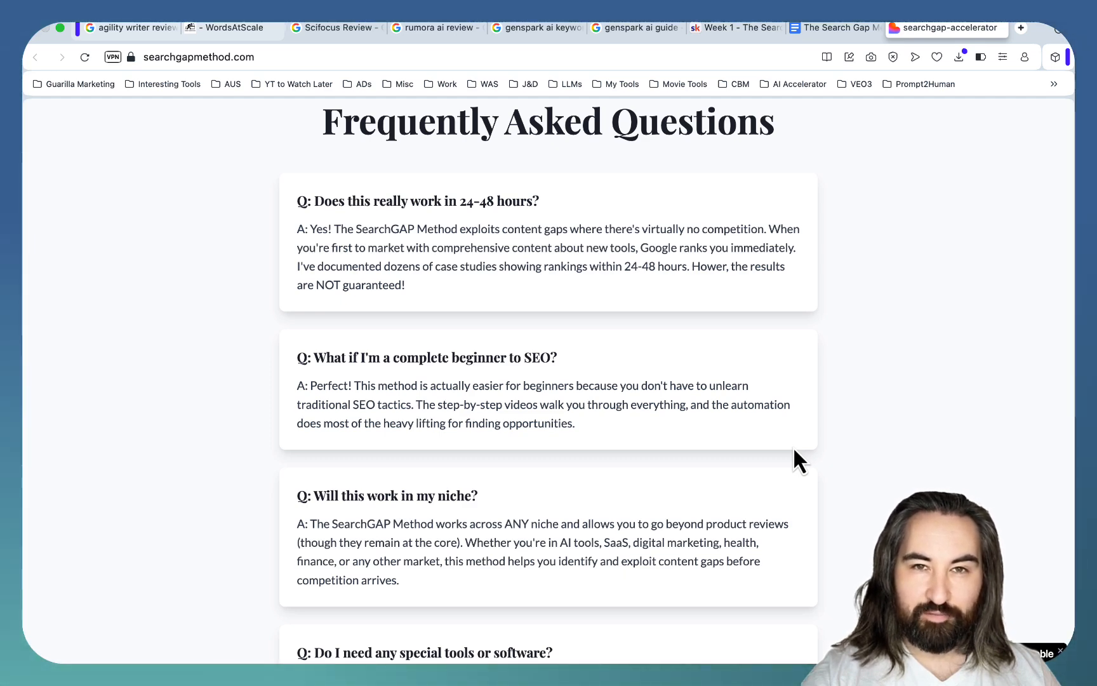
Scroll to About Your Instructor and open the WordsAtScale YouTube channel in a new tab.
scroll(down, 3)
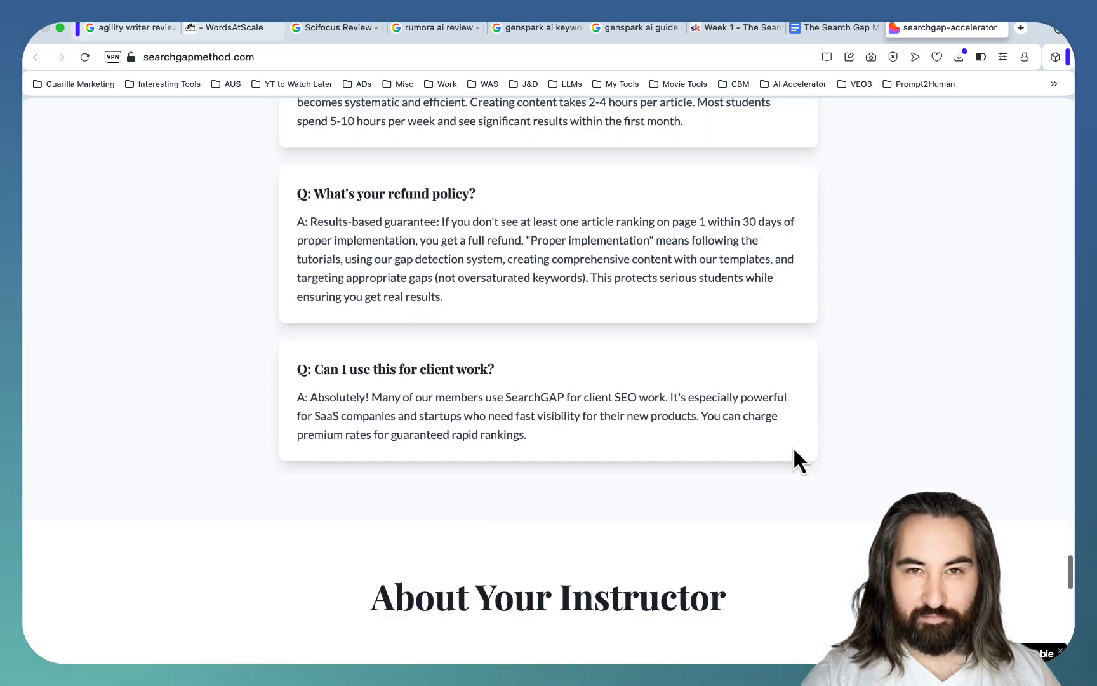
scroll(down, 3)
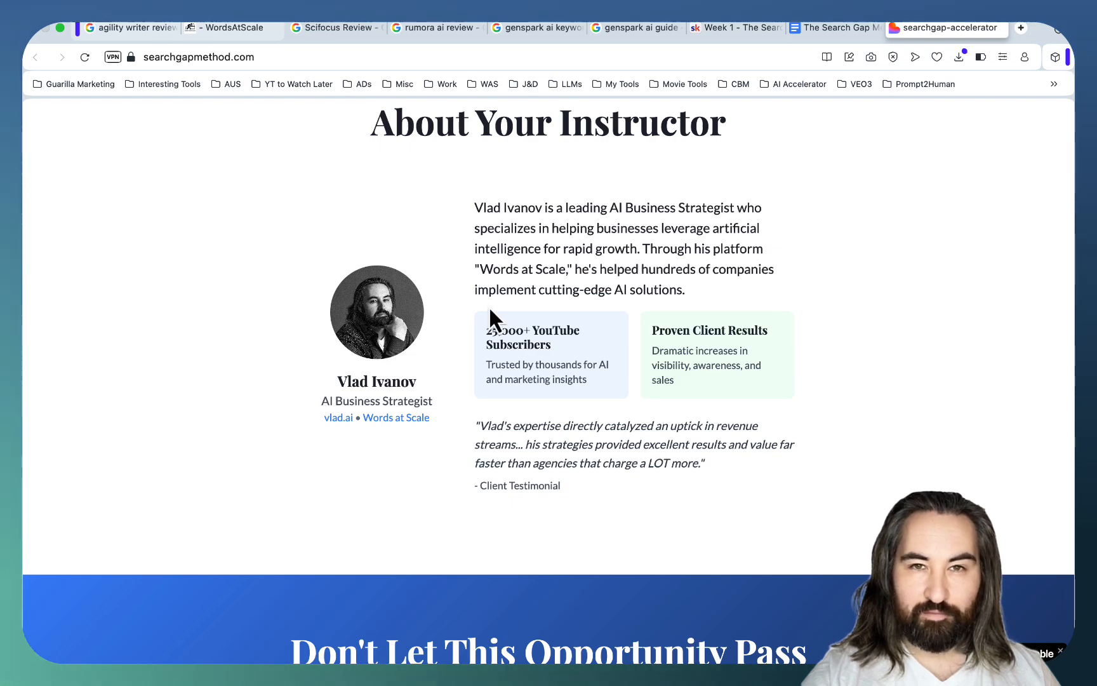
mouse_move(395, 417)
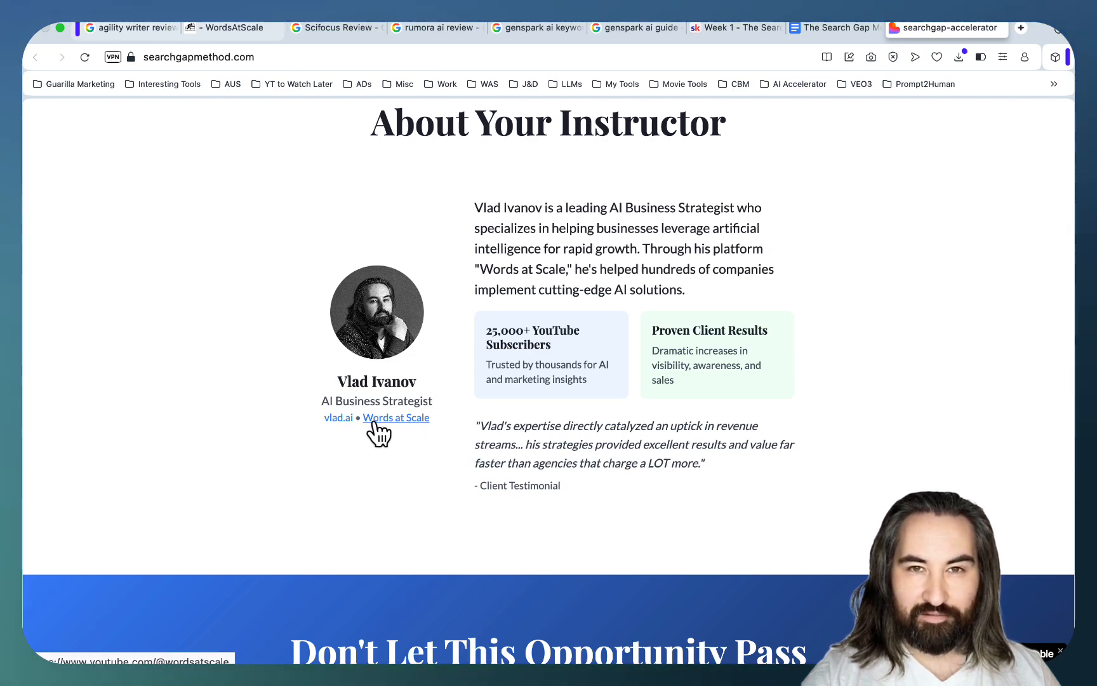
click(395, 417)
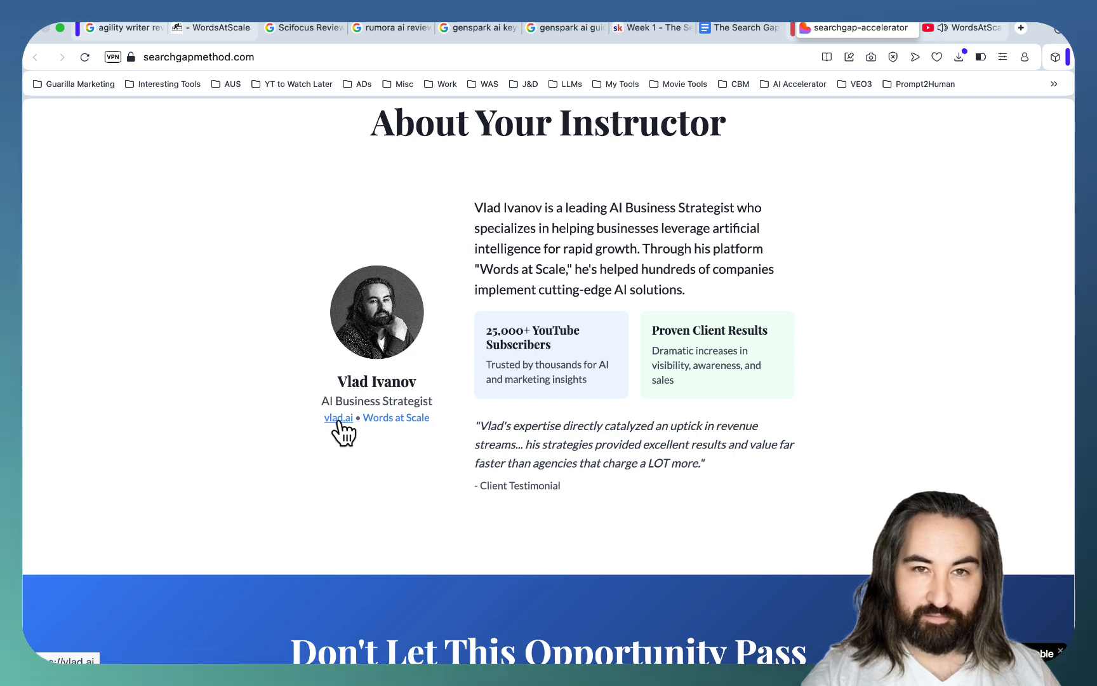
Open vlad.ai and browse its Client Testimonials down to the newsletter signup.
click(338, 417)
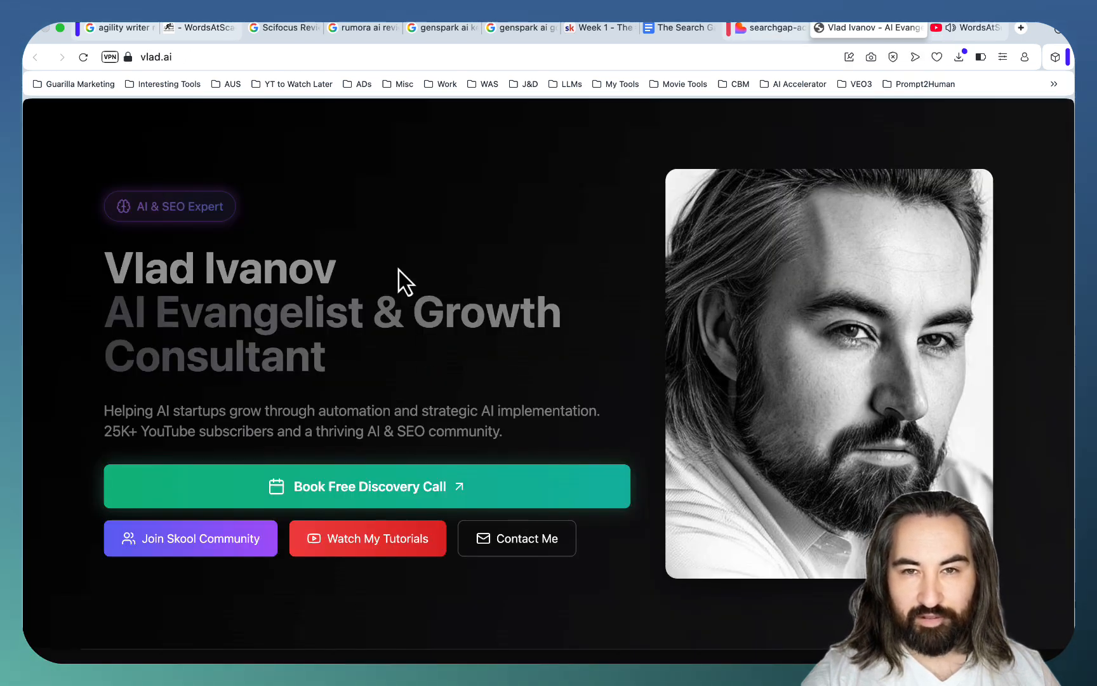
scroll(down, 3)
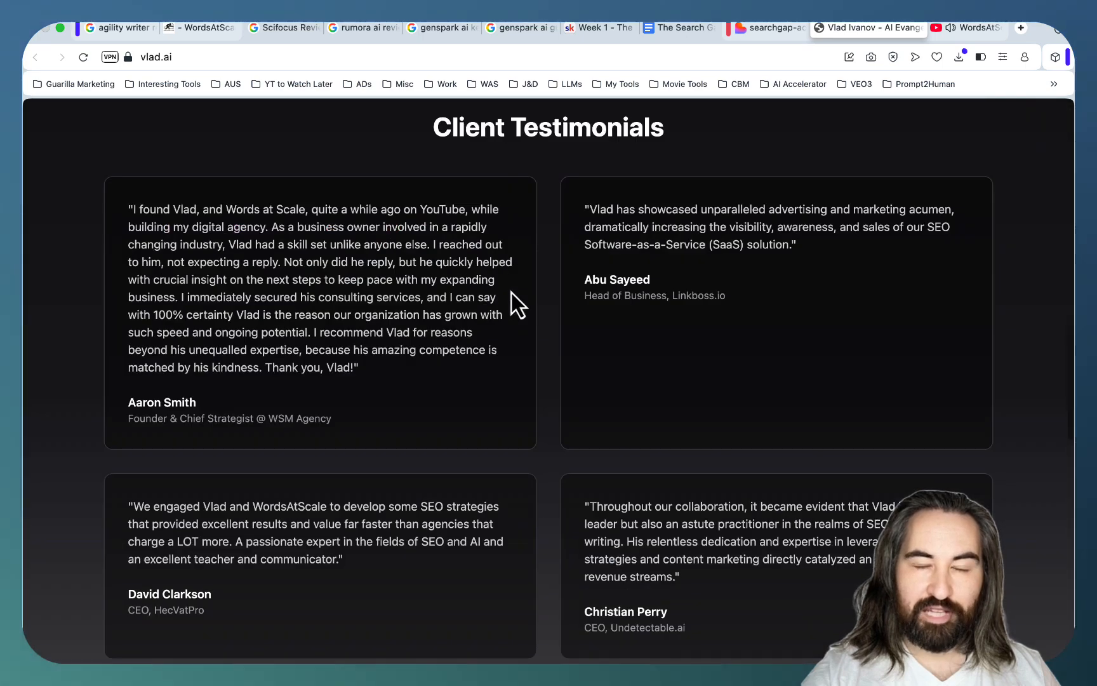
mouse_move(593, 370)
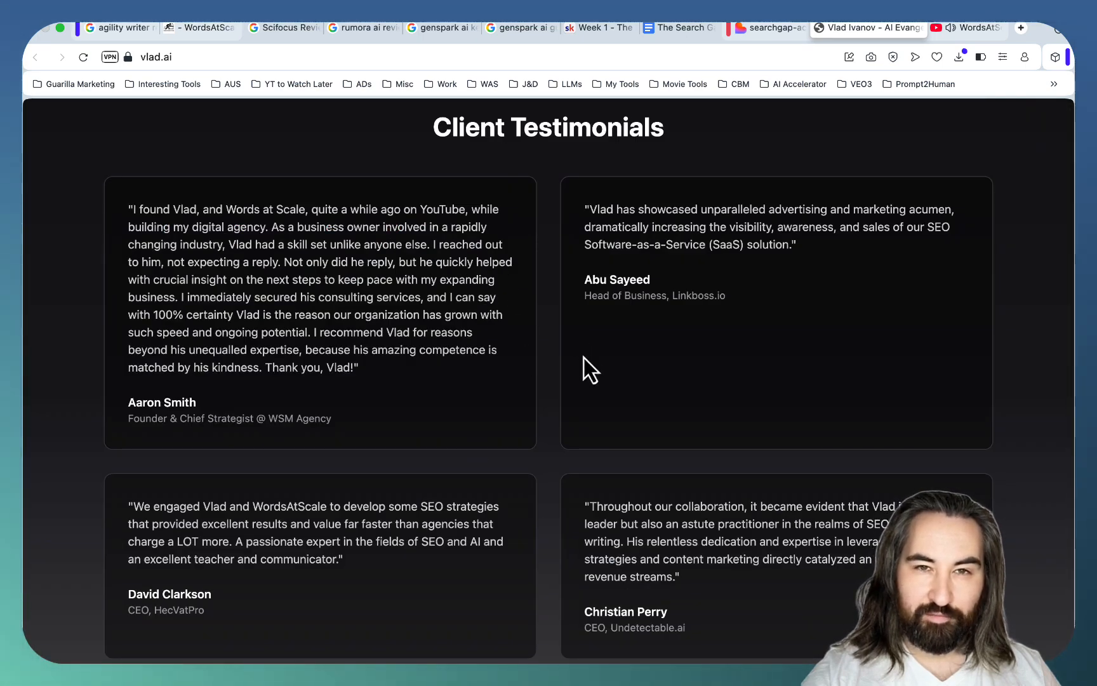
scroll(down, 3)
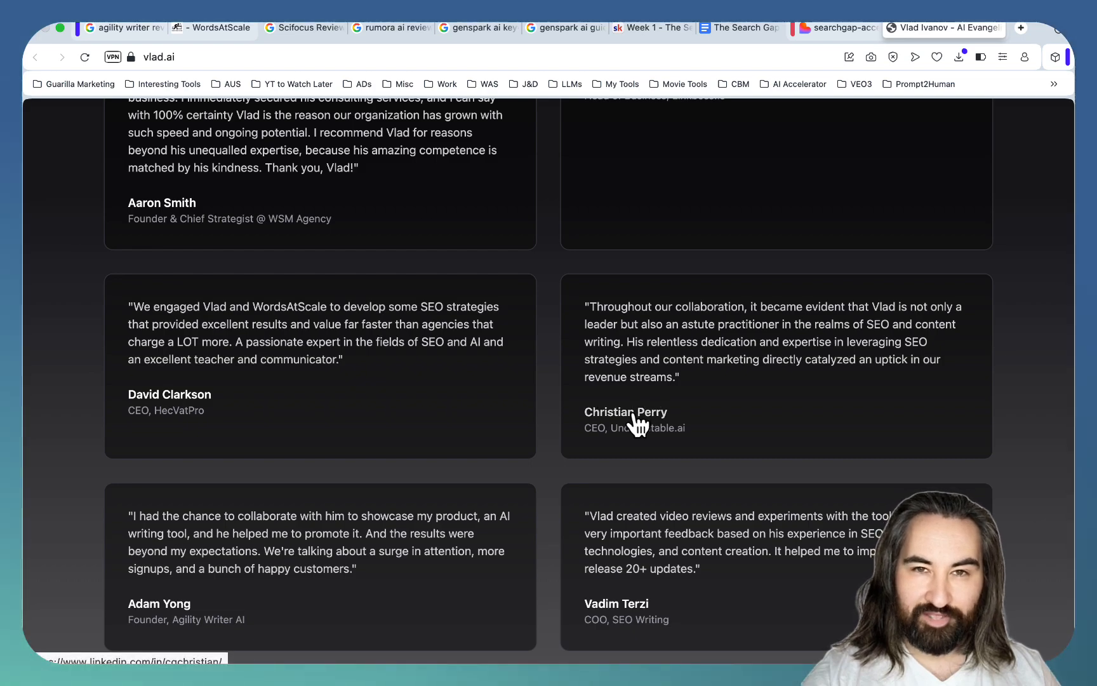
scroll(down, 3)
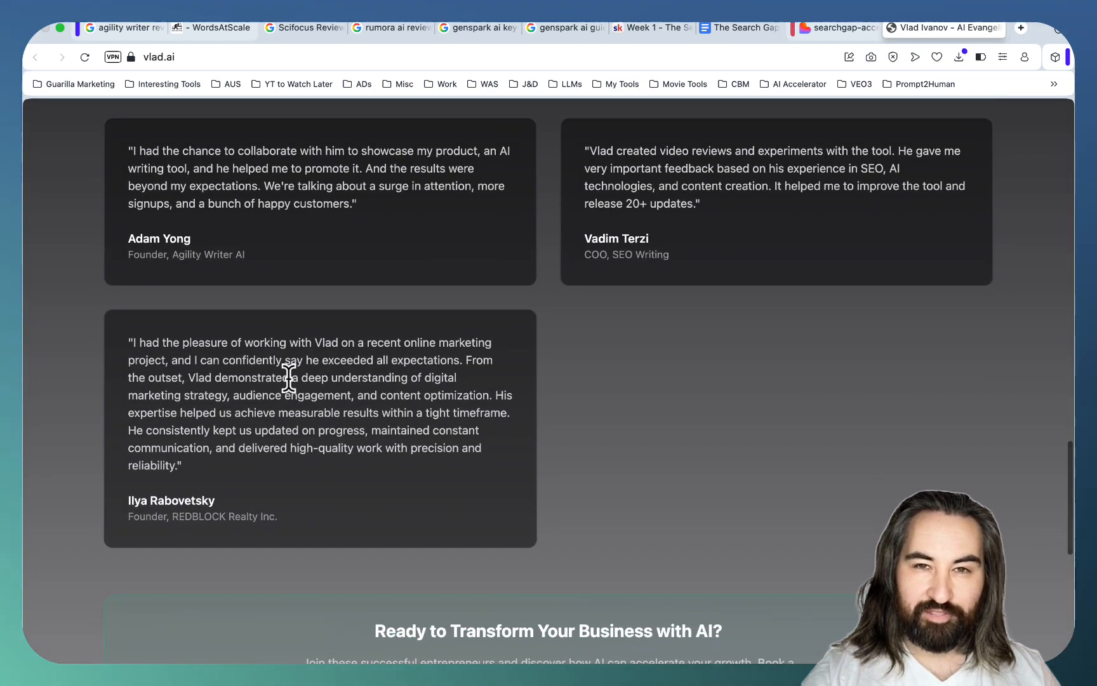
scroll(down, 3)
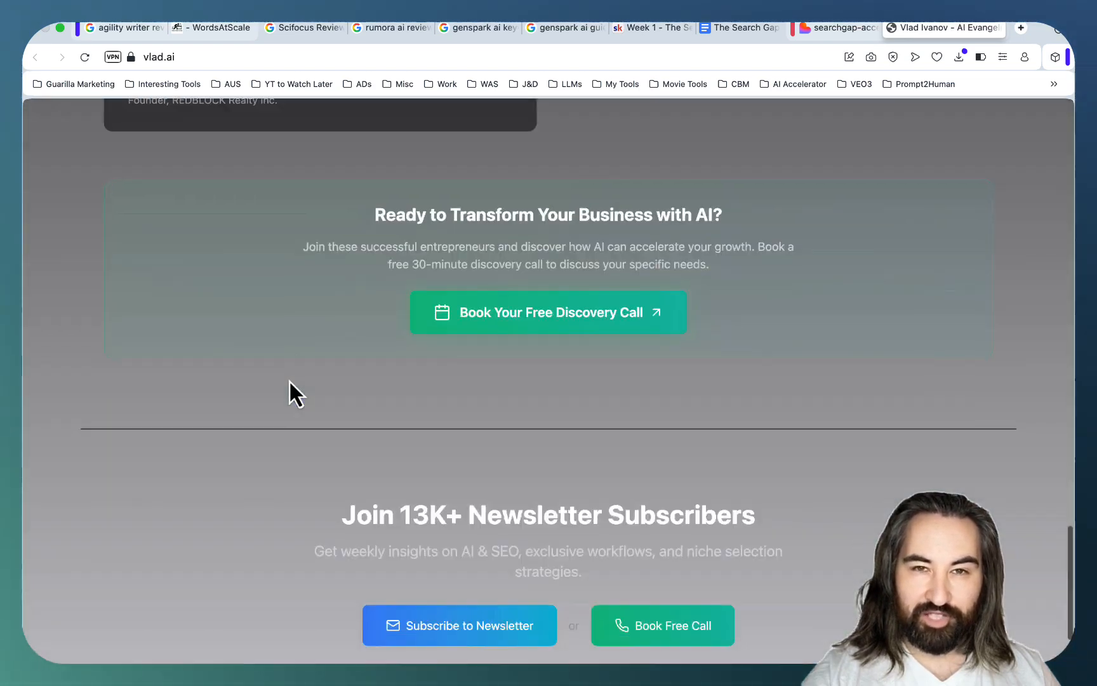
Return to the searchgap-accelerator sales page tab.
click(857, 28)
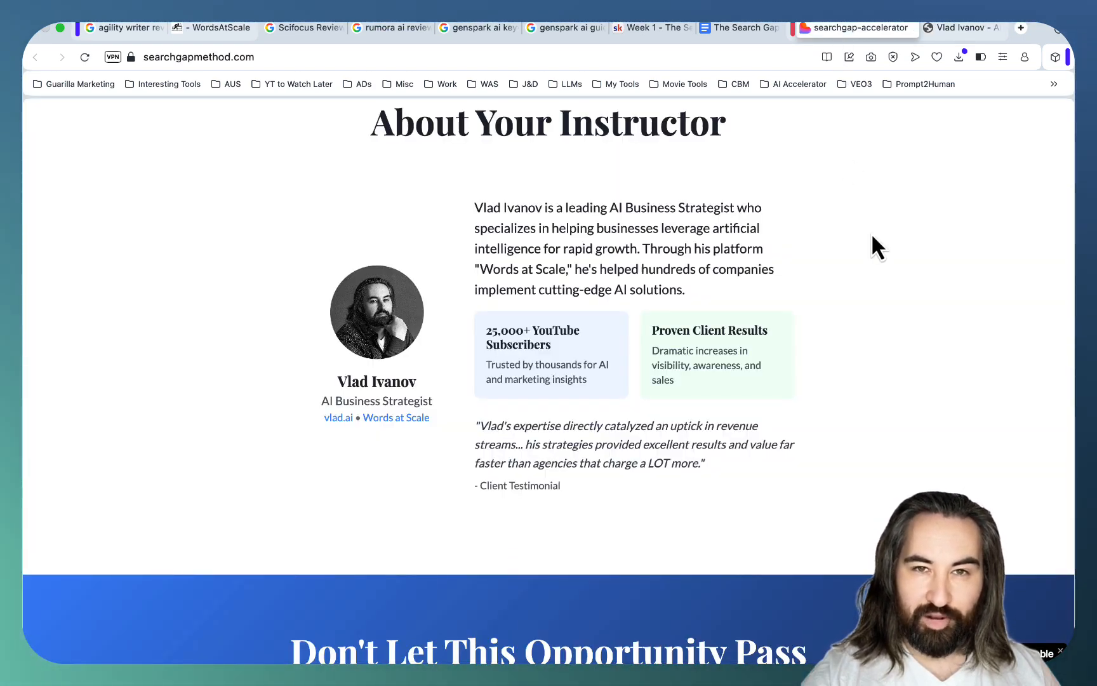